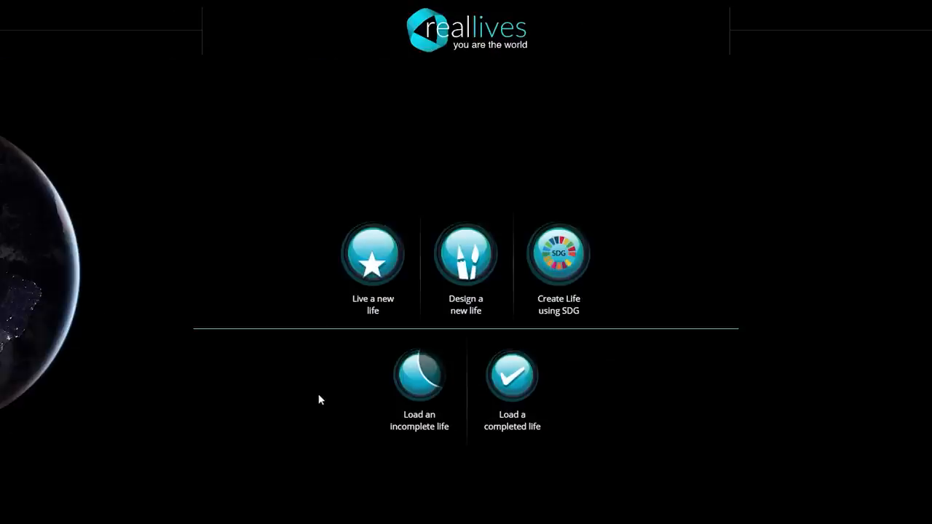
Start a random new life as Tayyib Al-rahim, a Muslim boy in Dakar.
{"action": "left_click", "coordinate": [373, 253]}
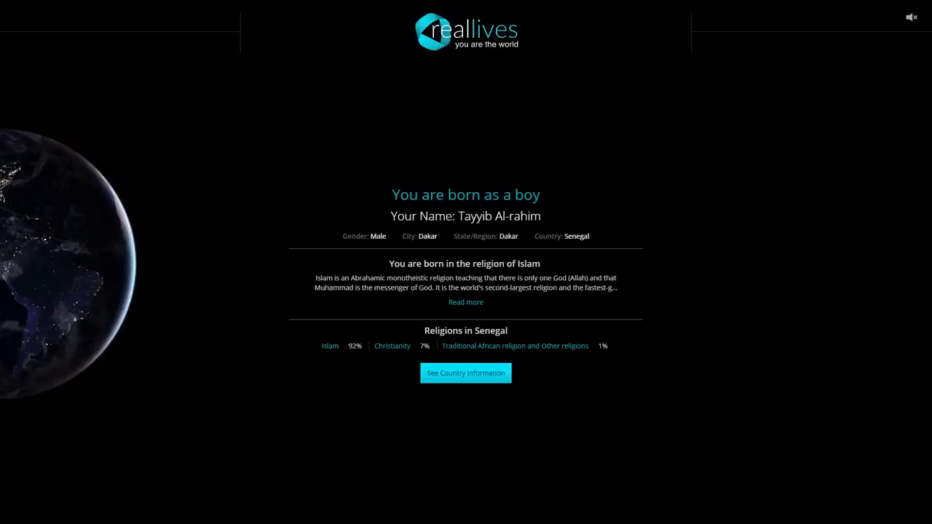
View the country comparison table of Senegal against the United States.
{"action": "left_click", "coordinate": [465, 373]}
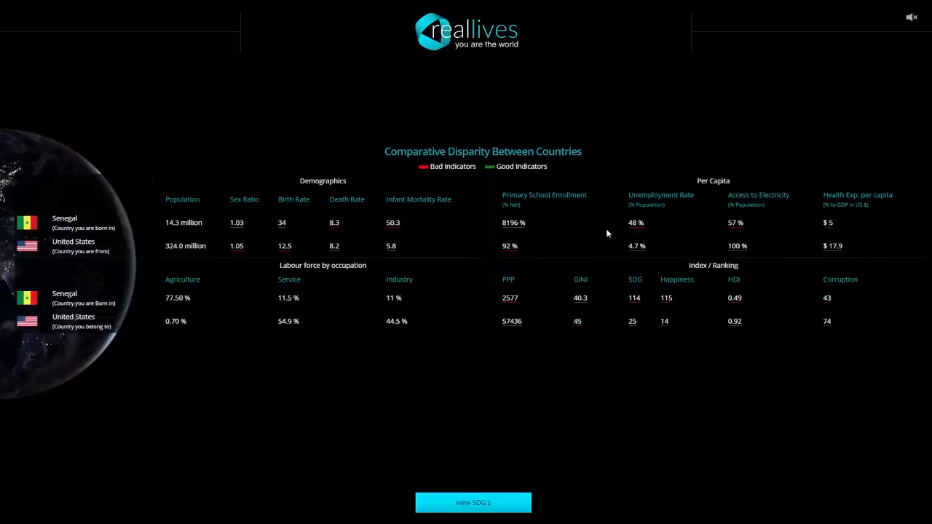
{"action": "mouse_move", "coordinate": [623, 225]}
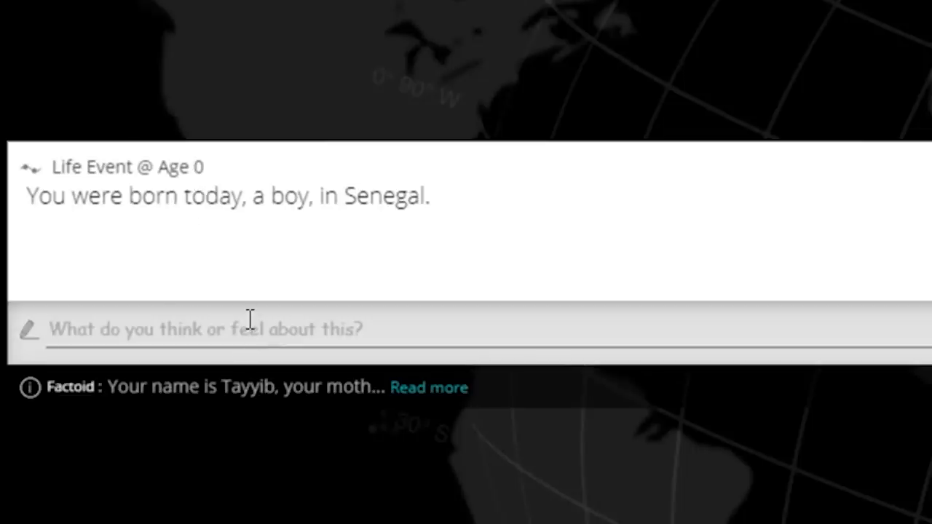
Enter the comment 'I al' while viewing Tayyib's family details.
{"action": "type", "text": "I al"}
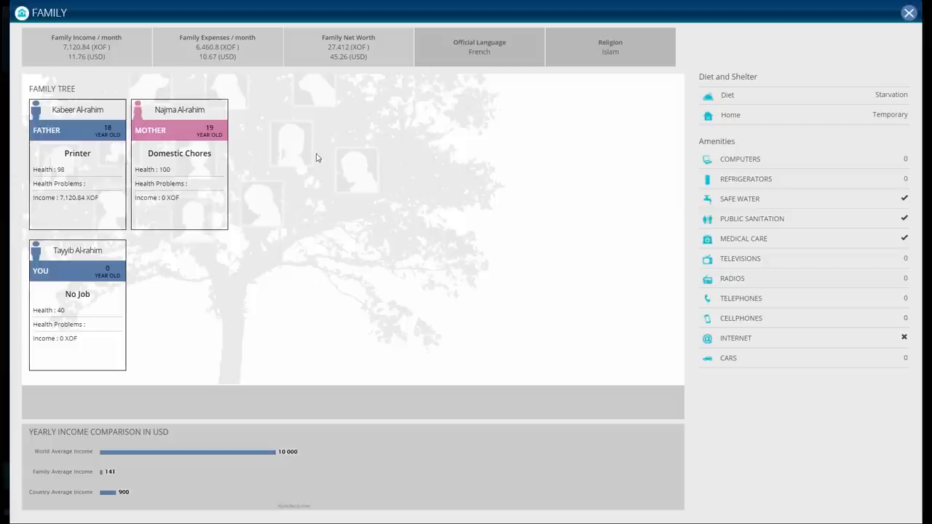
{"action": "mouse_move", "coordinate": [195, 182]}
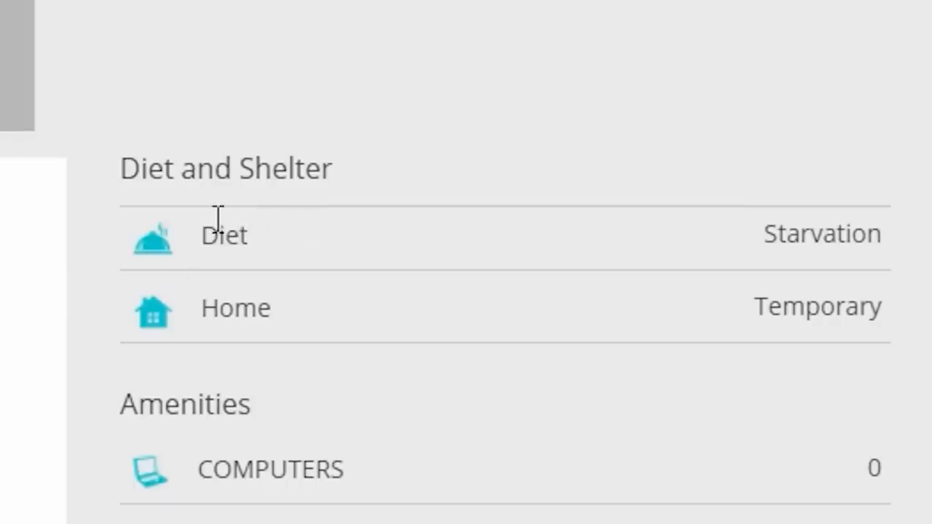
{"action": "mouse_move", "coordinate": [254, 307]}
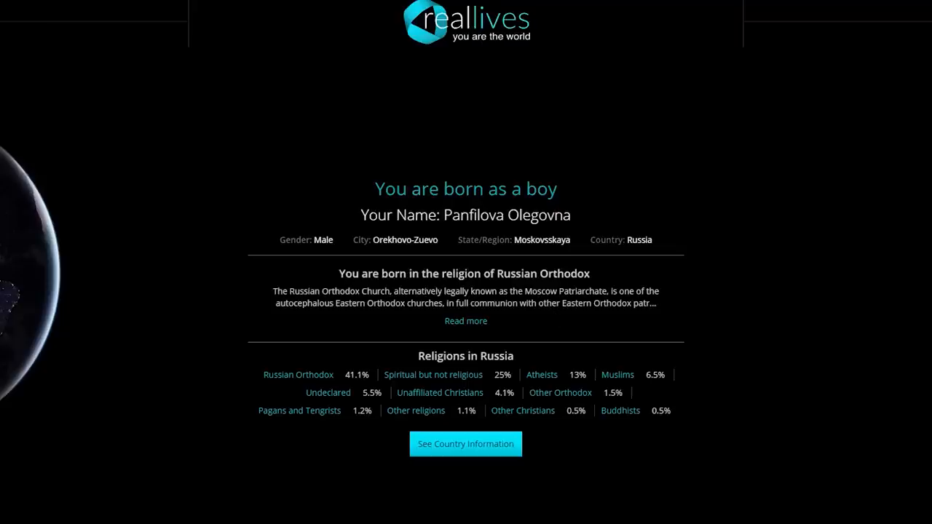
Continue from the Orekhovo-Zuevo birth summary to the family overview.
{"action": "left_click", "coordinate": [465, 443]}
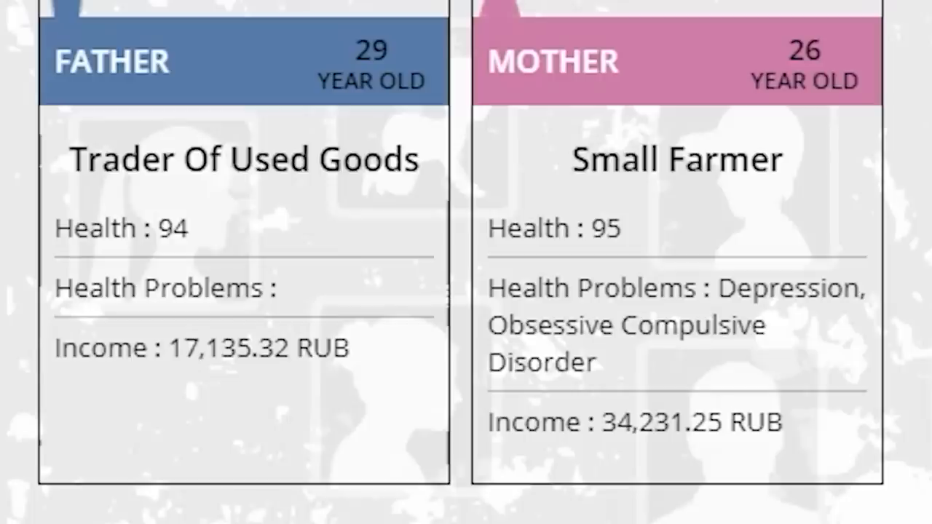
{"action": "mouse_move", "coordinate": [743, 308]}
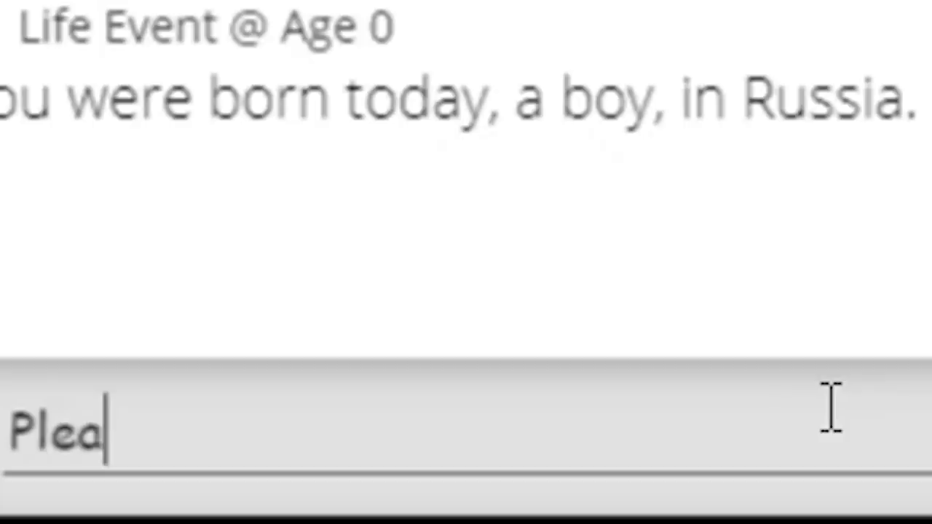
Comment 'se let me live mo' and advance the Russian life to age 6.
{"action": "type", "text": "se let me live mo"}
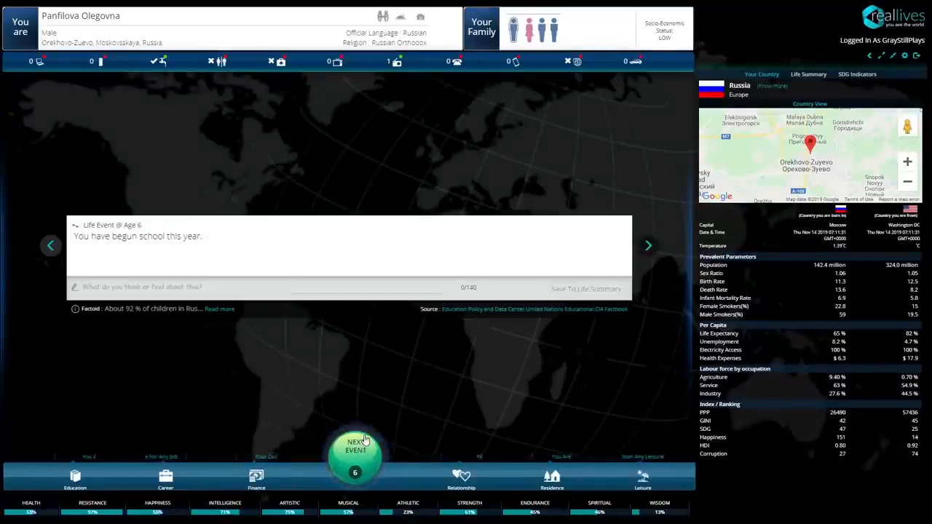
{"action": "left_click", "coordinate": [355, 445]}
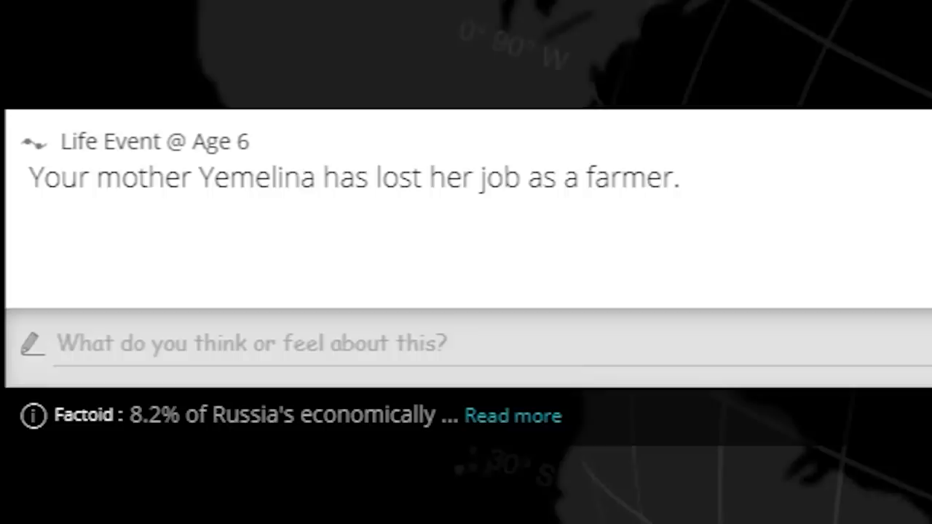
{"action": "mouse_move", "coordinate": [717, 179]}
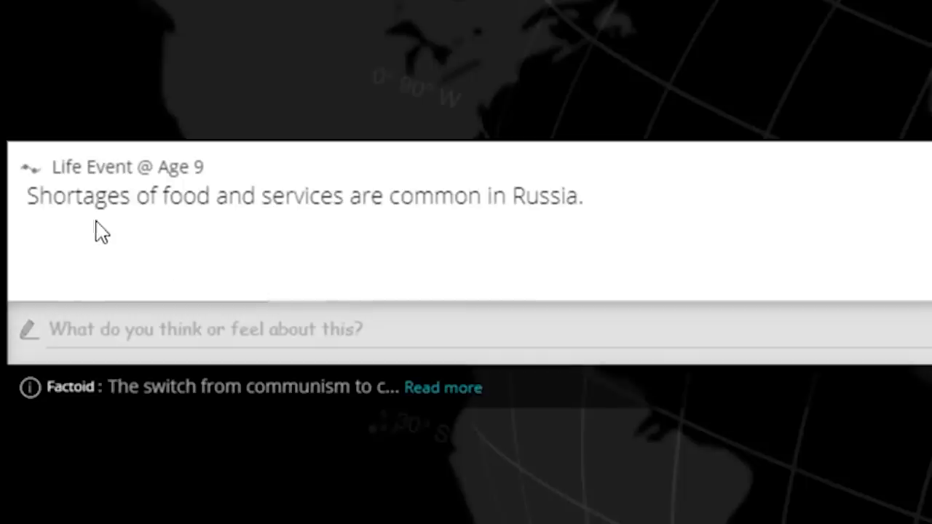
{"action": "mouse_move", "coordinate": [133, 225]}
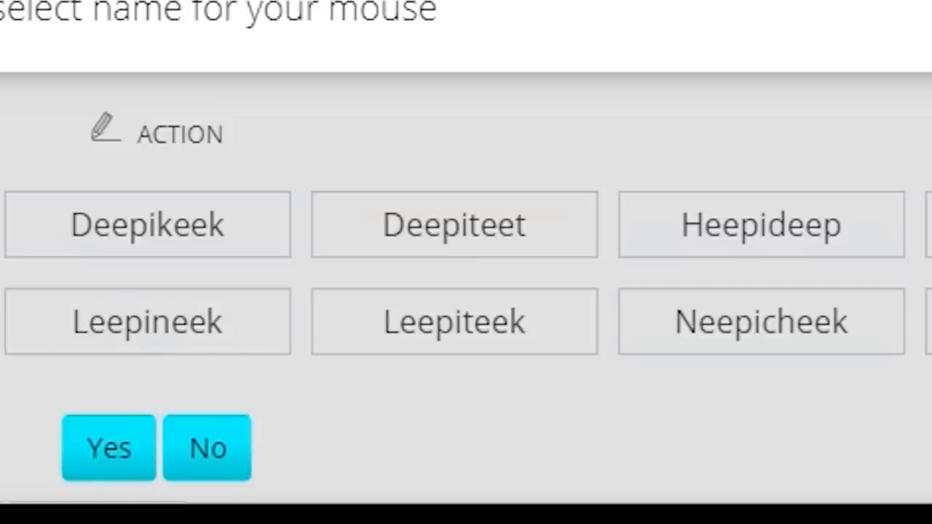
Choose Deepiteet as the pet mouse's name and confirm it.
{"action": "left_click", "coordinate": [453, 225]}
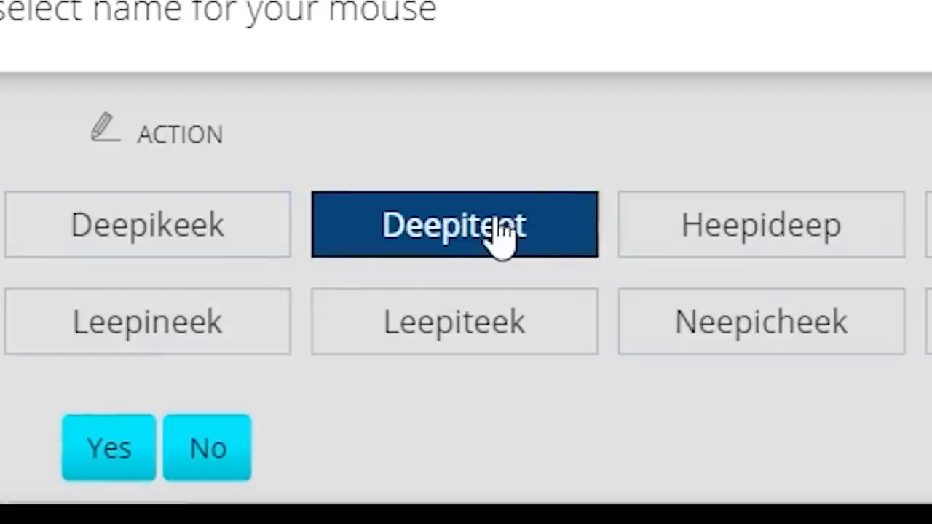
{"action": "left_click", "coordinate": [108, 447]}
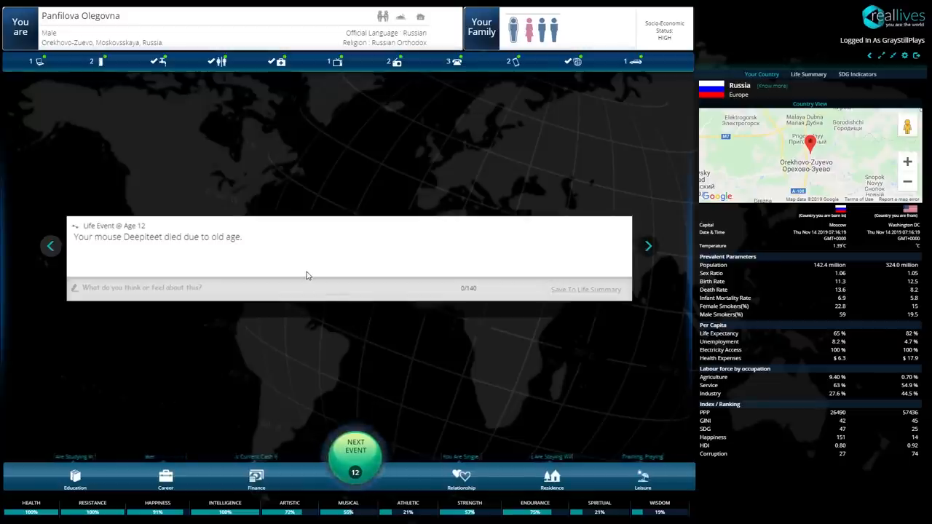
Comment 'Deepiteet no' on the pet mouse's death.
{"action": "type", "text": "Deepiteet no"}
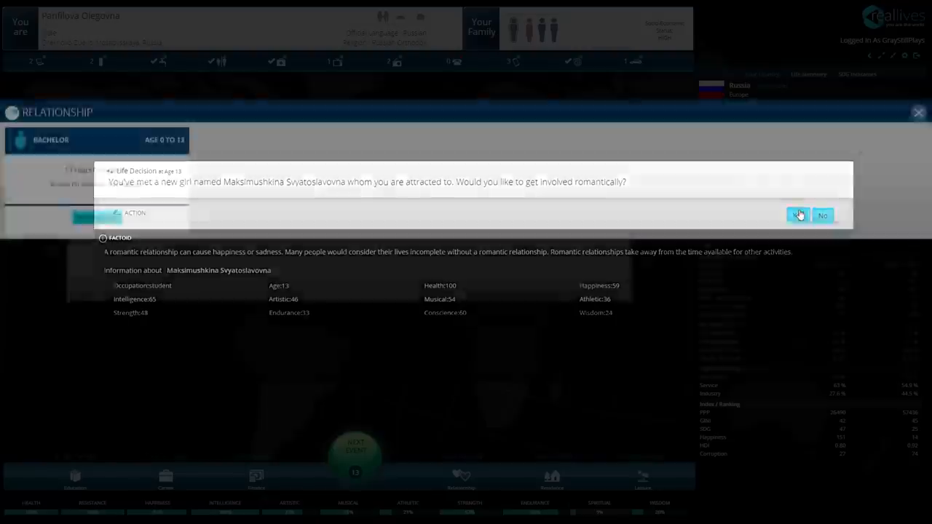
Answer the romance offers from Maksimushkina, Rodchenko and Lyubova, accepting Lyubova.
{"action": "left_click", "coordinate": [822, 215]}
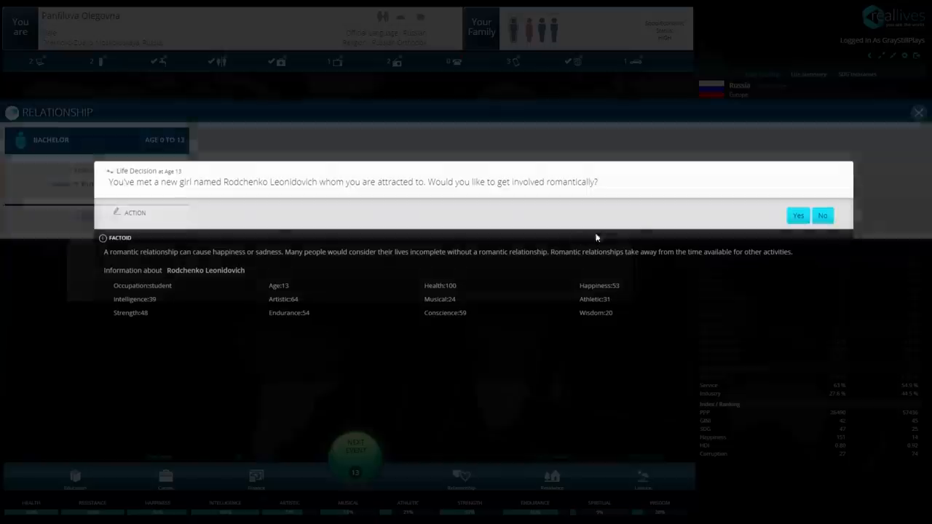
{"action": "left_click", "coordinate": [797, 215]}
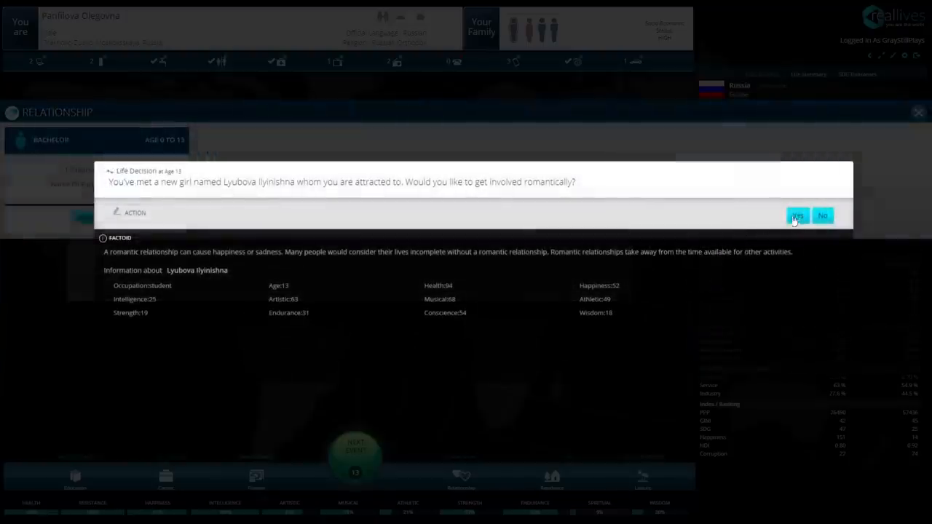
{"action": "left_click", "coordinate": [796, 216]}
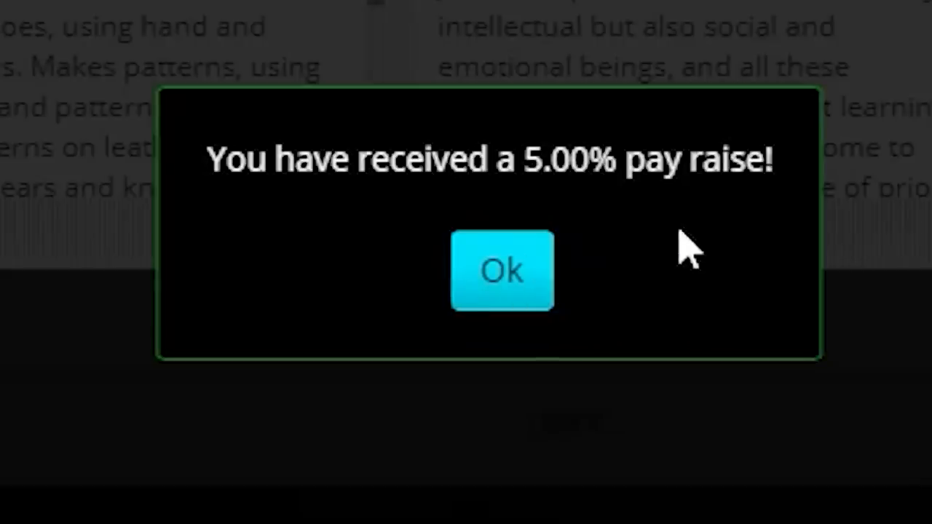
Acknowledge the 5% raise, pick a new job, then acknowledge the 6% raise.
{"action": "left_click", "coordinate": [501, 270]}
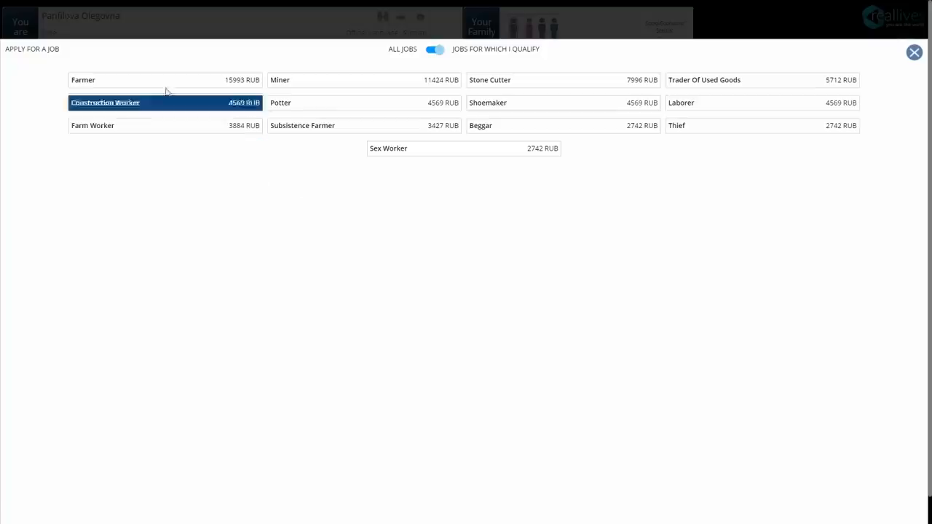
{"action": "left_click", "coordinate": [105, 102]}
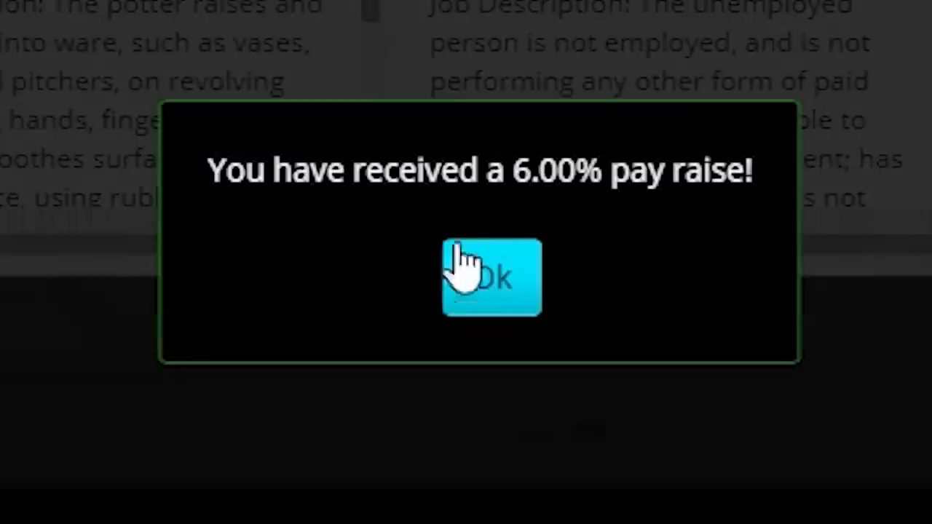
{"action": "left_click", "coordinate": [491, 277]}
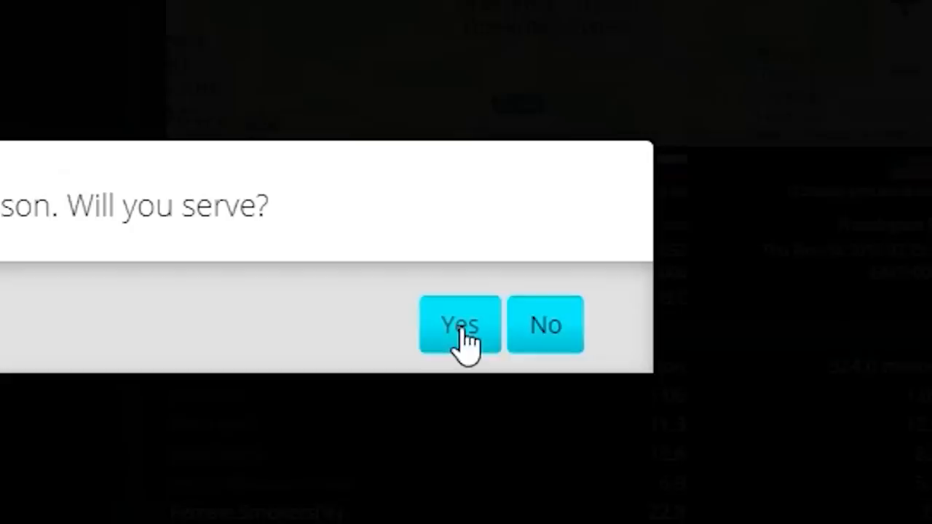
Agree to serve, then pursue the girl and accept her rejection.
{"action": "left_click", "coordinate": [459, 324]}
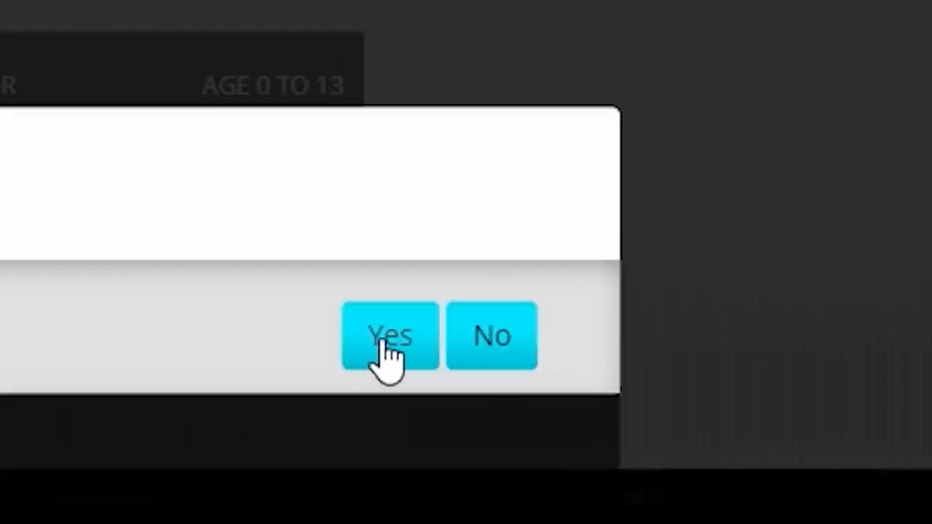
{"action": "left_click", "coordinate": [390, 336]}
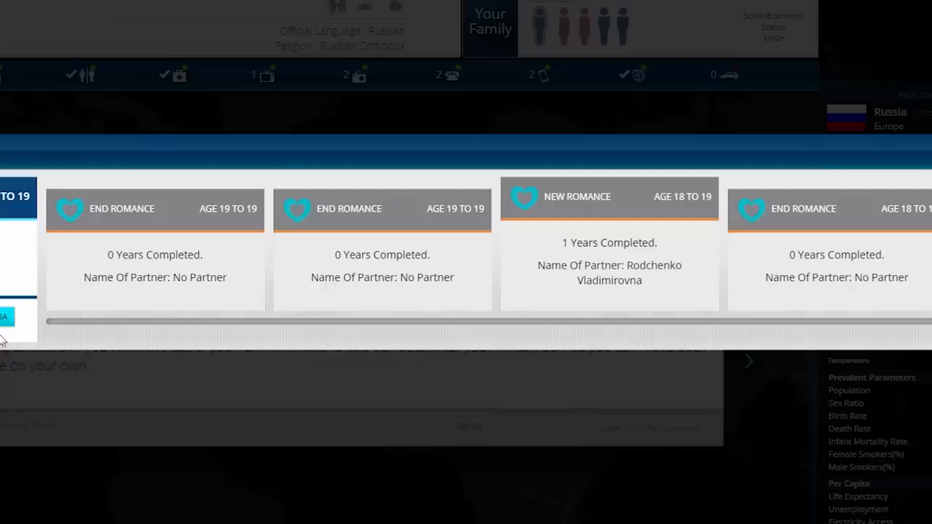
{"action": "mouse_move", "coordinate": [489, 328]}
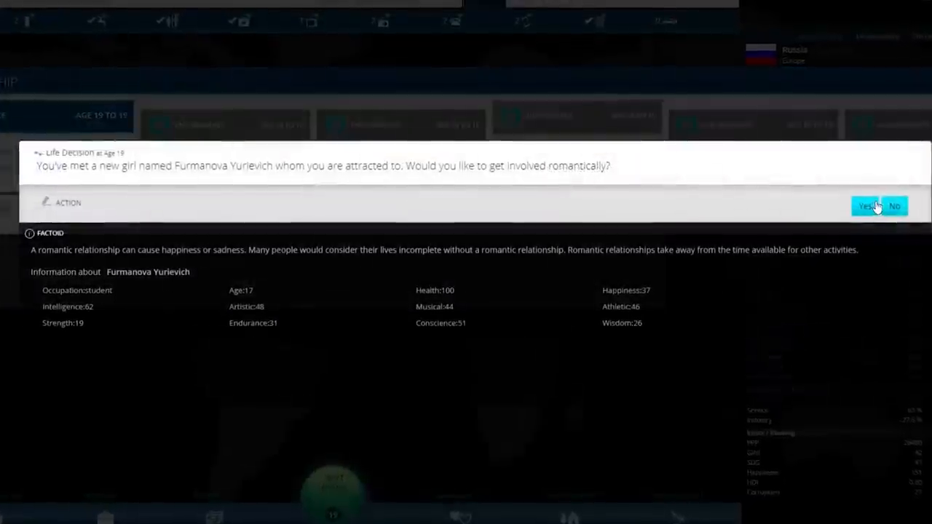
{"action": "left_click", "coordinate": [865, 206]}
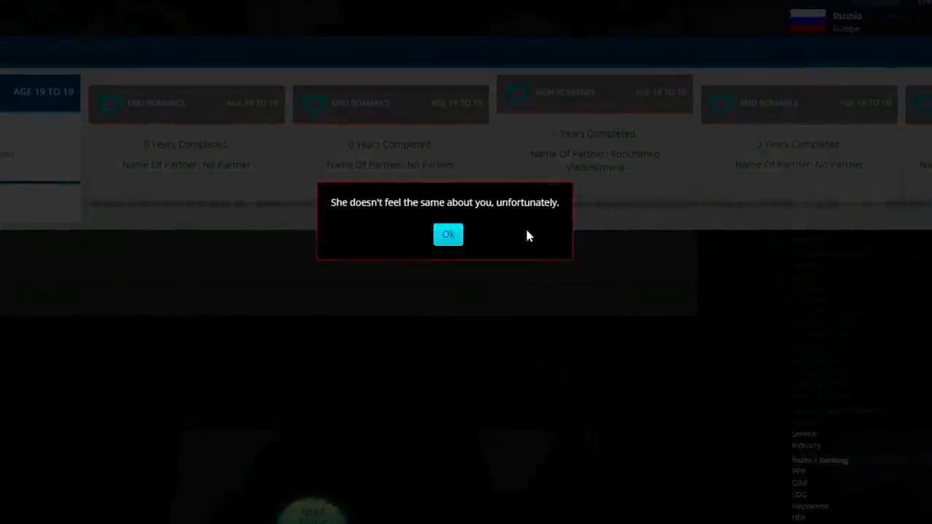
{"action": "left_click", "coordinate": [448, 234]}
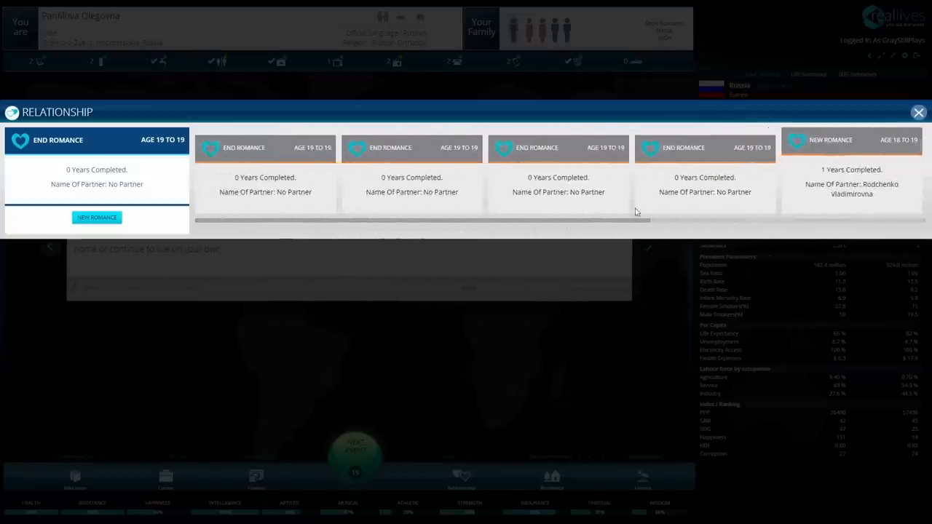
Close the relationship overview and advance to the business professional job confirmation.
{"action": "left_click", "coordinate": [918, 112]}
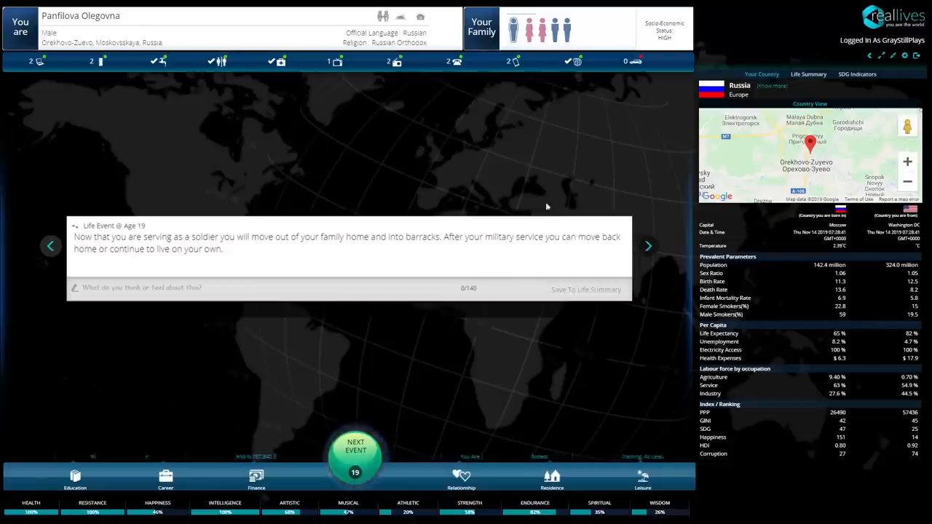
{"action": "left_click", "coordinate": [355, 451]}
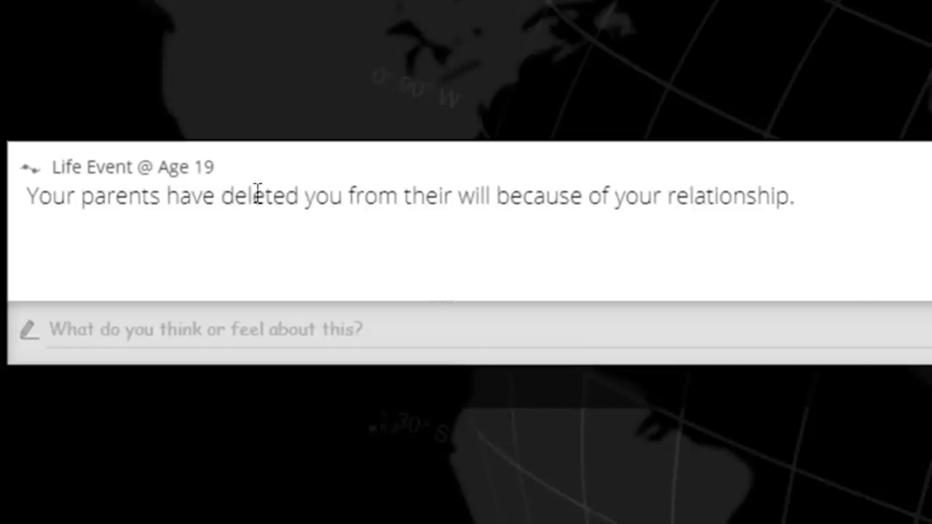
{"action": "mouse_move", "coordinate": [644, 209]}
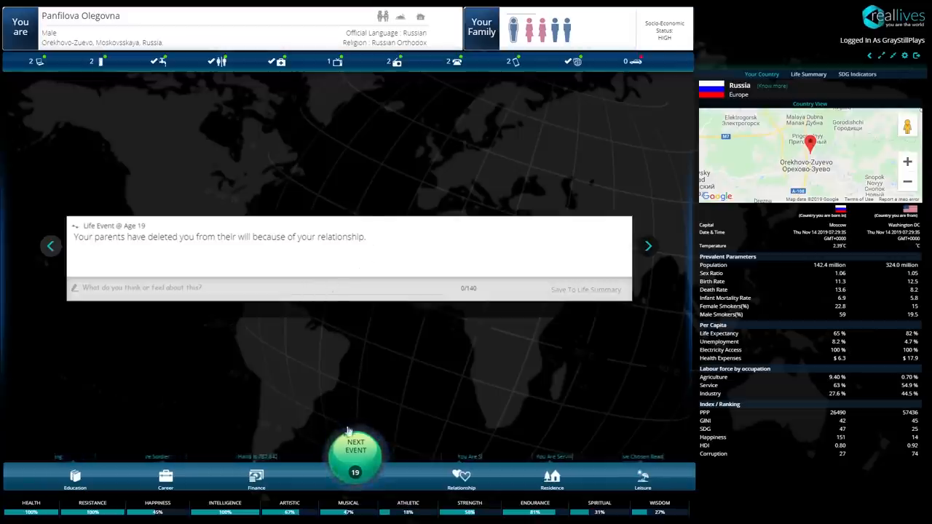
{"action": "left_click", "coordinate": [355, 451]}
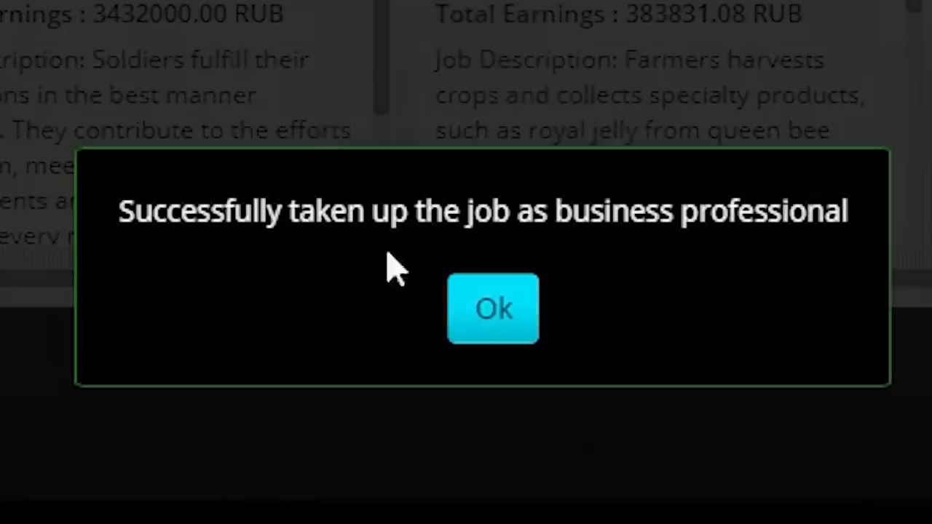
Accept the business professional job and acknowledge the girlfriend's pregnancy announcement.
{"action": "left_click", "coordinate": [493, 308]}
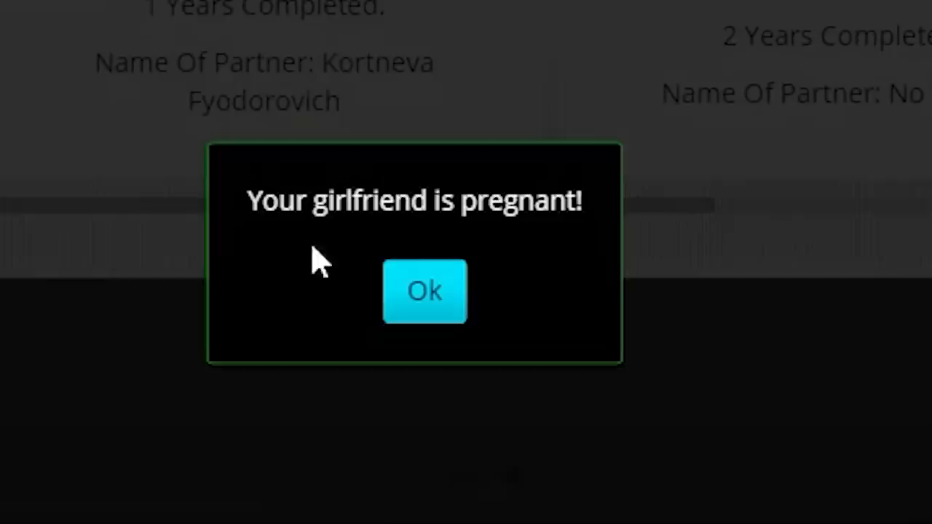
{"action": "left_click", "coordinate": [424, 291]}
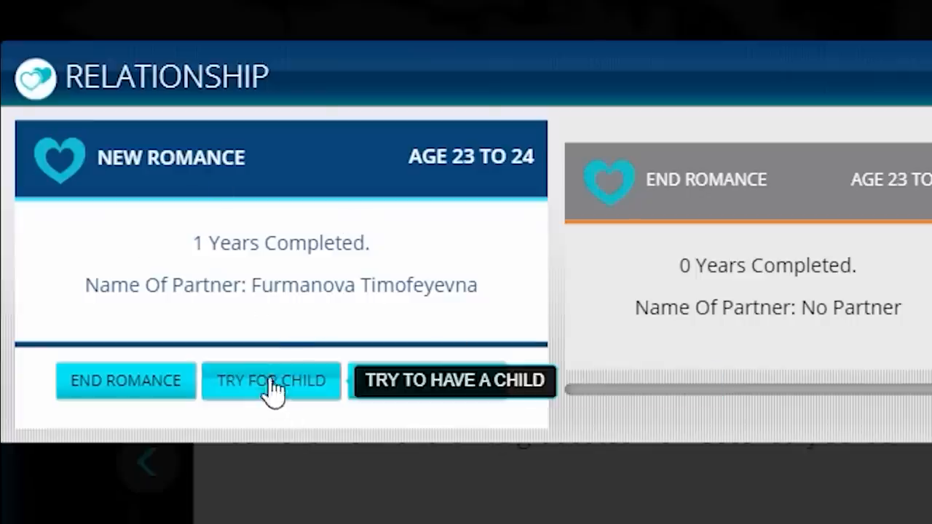
Try for a child, acknowledge the pregnancy, then end the troubled romance with Kuimova Larionovna.
{"action": "left_click", "coordinate": [270, 380]}
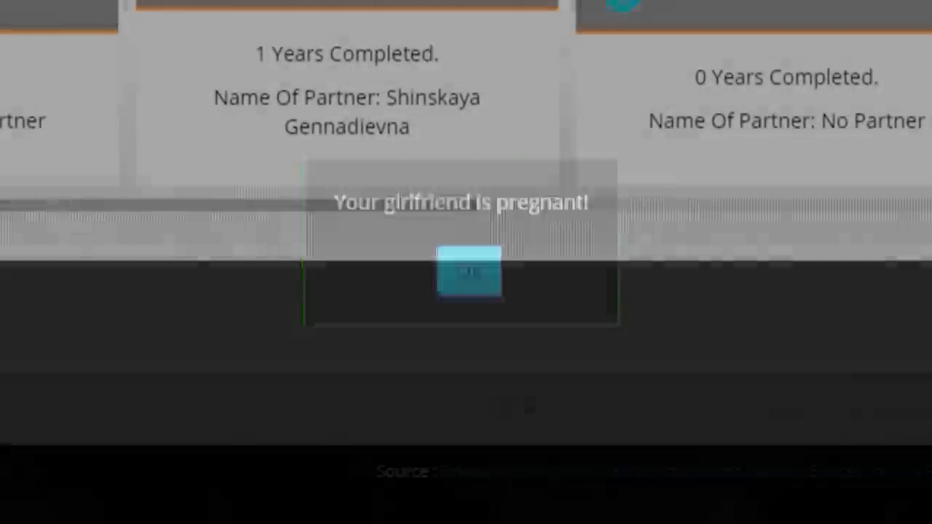
{"action": "left_click", "coordinate": [468, 273]}
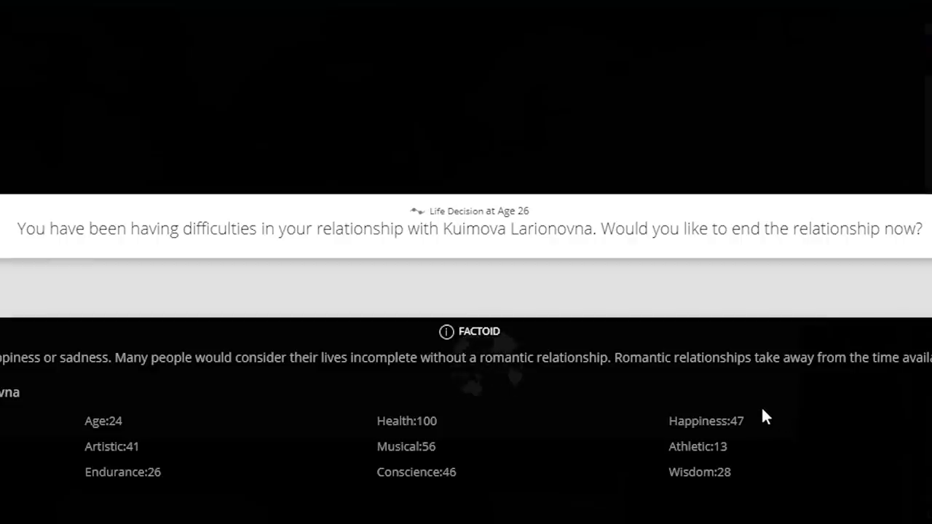
{"action": "mouse_move", "coordinate": [514, 279]}
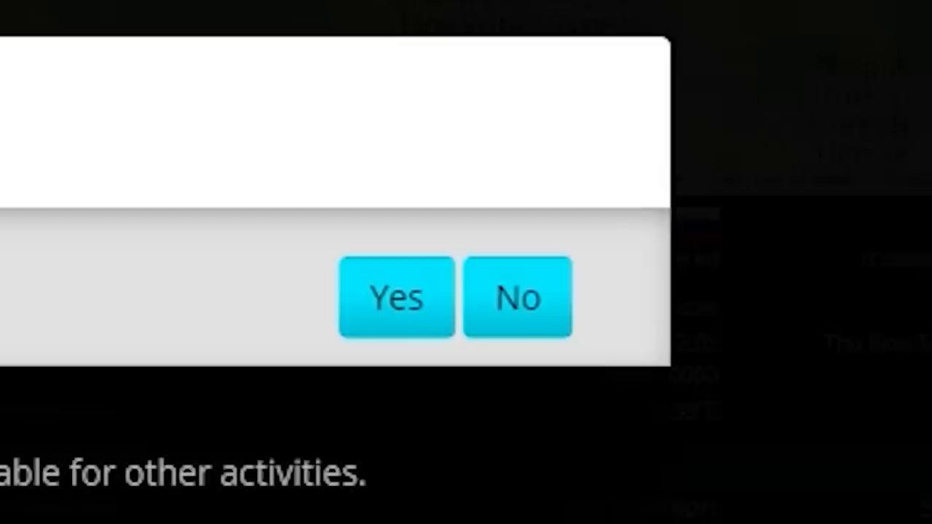
{"action": "left_click", "coordinate": [395, 297]}
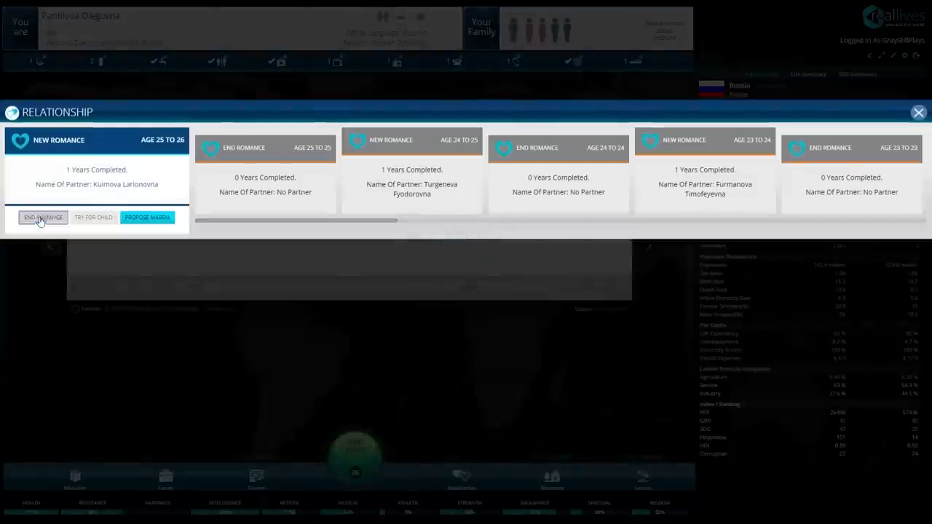
{"action": "left_click", "coordinate": [43, 217]}
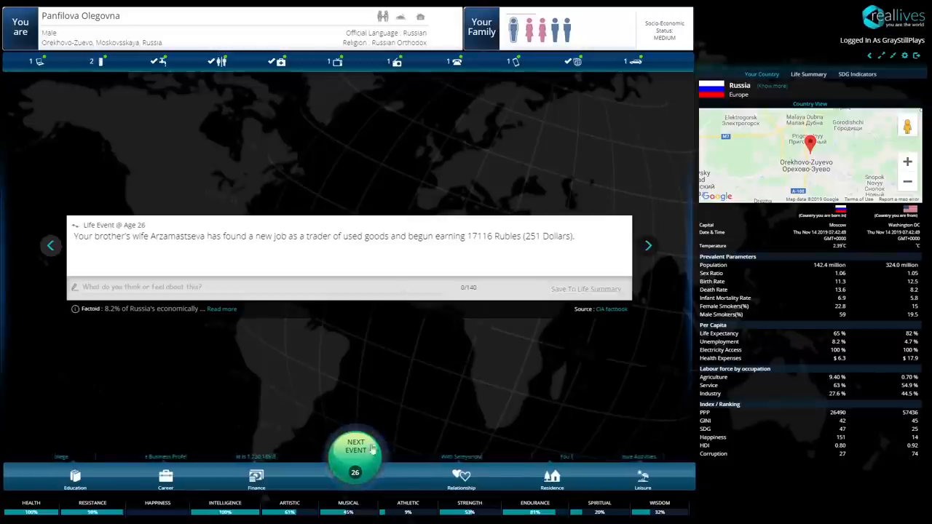
Advance through the years past age 26 toward the change-country confirmation.
{"action": "left_click", "coordinate": [355, 447]}
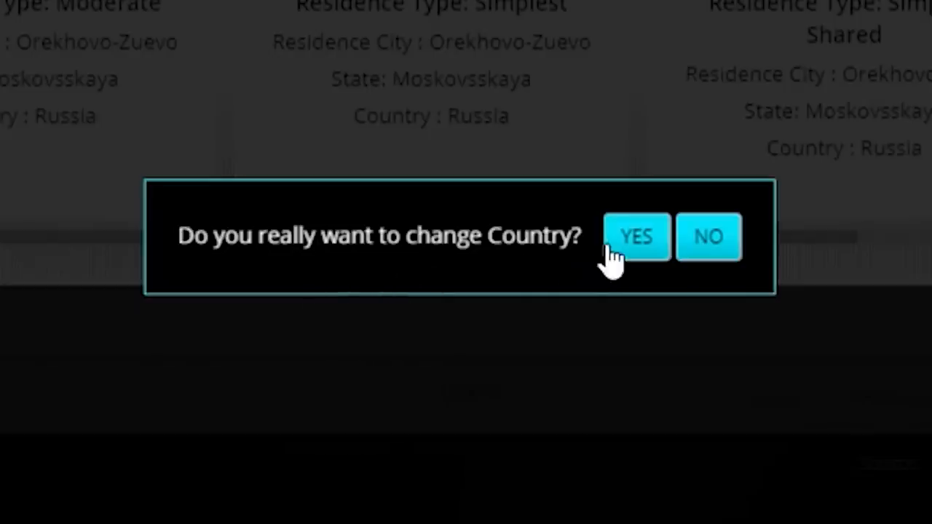
Confirm the country change, pick United States, and acknowledge the successful emigration.
{"action": "left_click", "coordinate": [635, 236]}
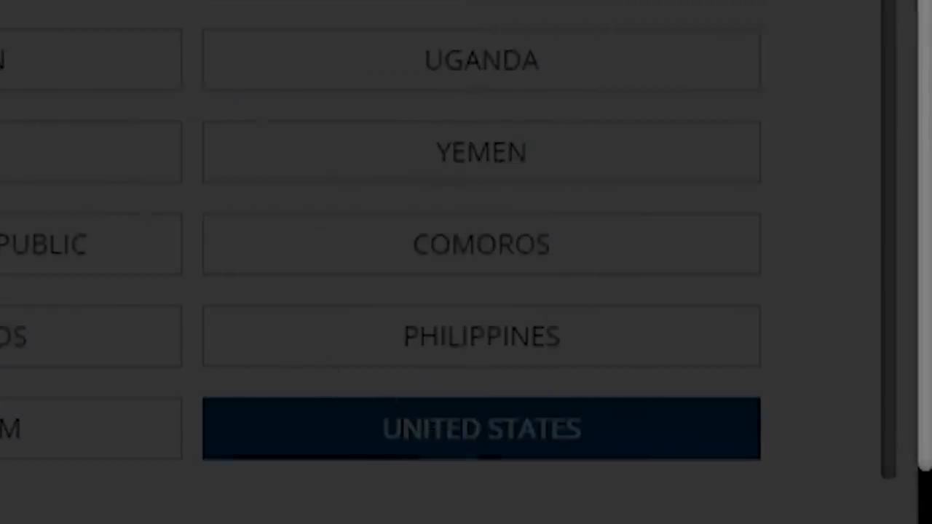
{"action": "left_click", "coordinate": [481, 429]}
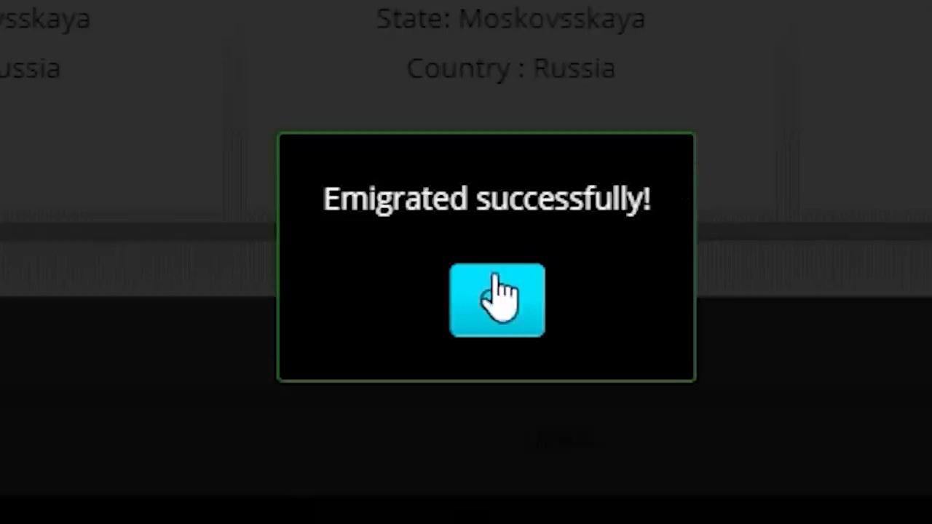
{"action": "left_click", "coordinate": [497, 300]}
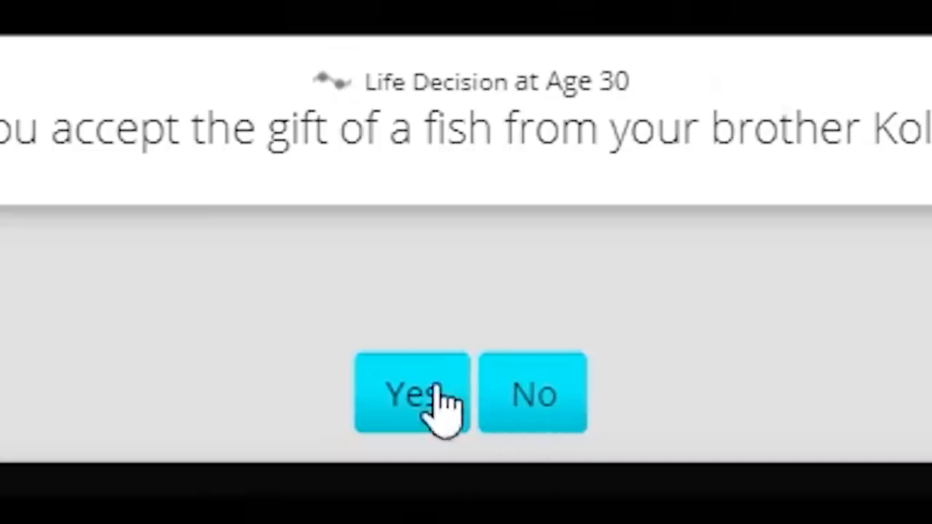
Accept the brother's fish gift and name the fish Dilbert.
{"action": "left_click", "coordinate": [411, 393]}
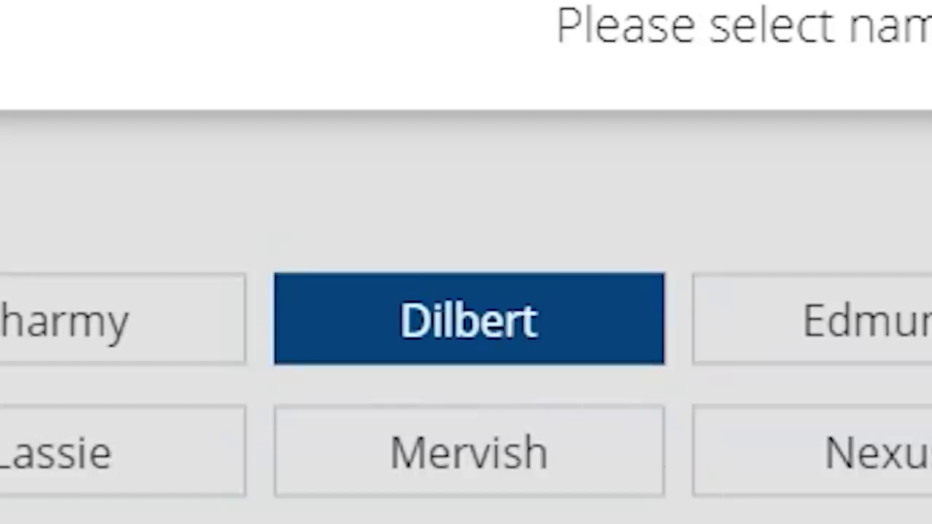
{"action": "left_click", "coordinate": [468, 319]}
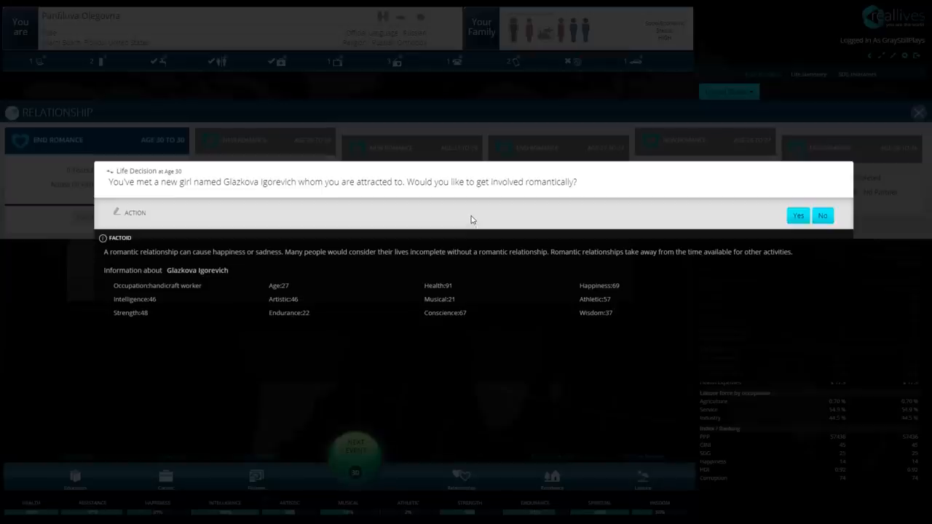
{"action": "mouse_move", "coordinate": [407, 206]}
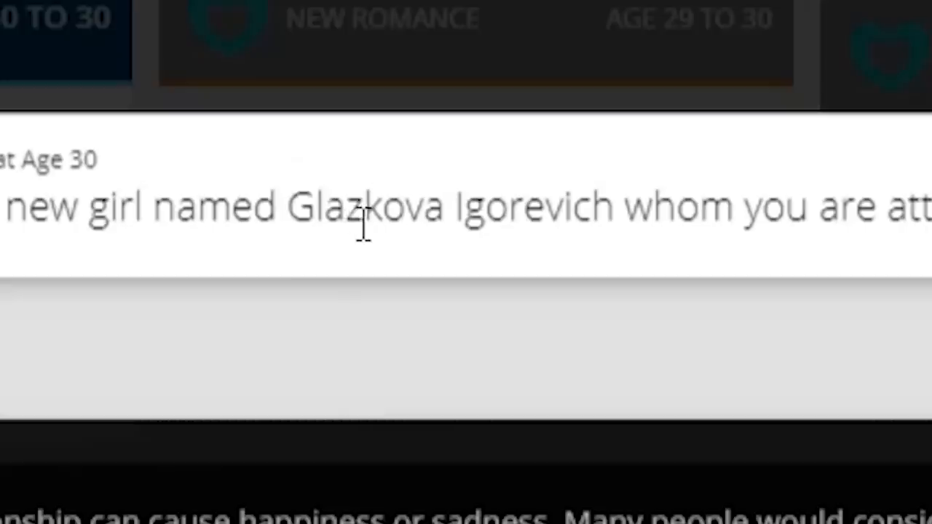
{"action": "mouse_move", "coordinate": [517, 262]}
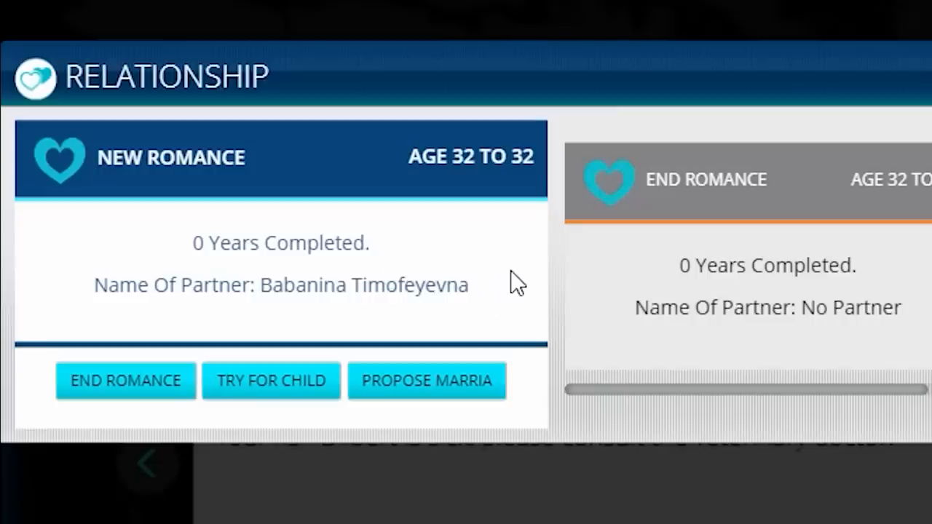
{"action": "mouse_move", "coordinate": [646, 229]}
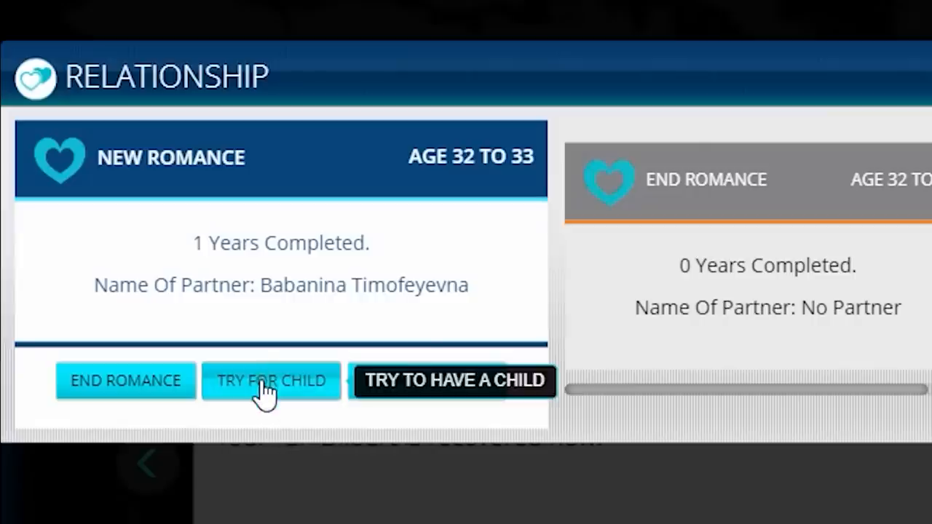
Try for a child with the current girlfriend.
{"action": "left_click", "coordinate": [270, 380]}
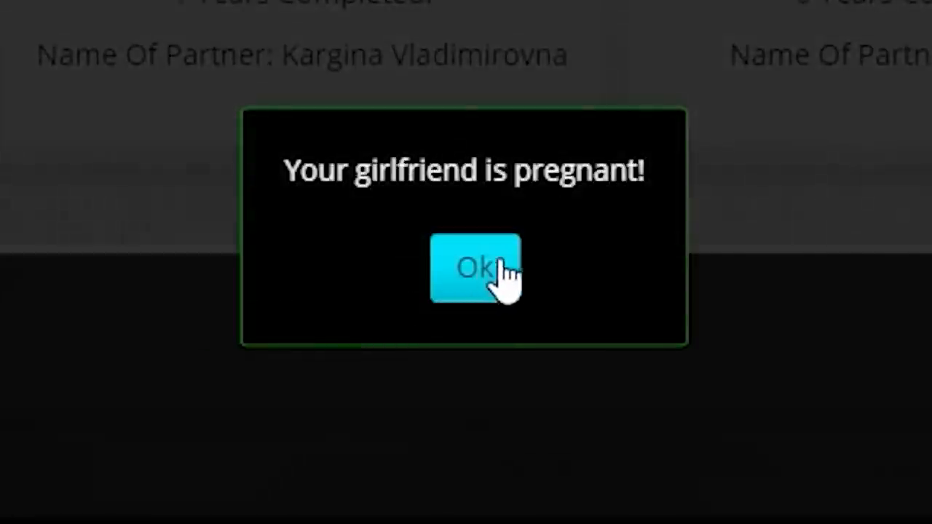
{"action": "left_click", "coordinate": [474, 267]}
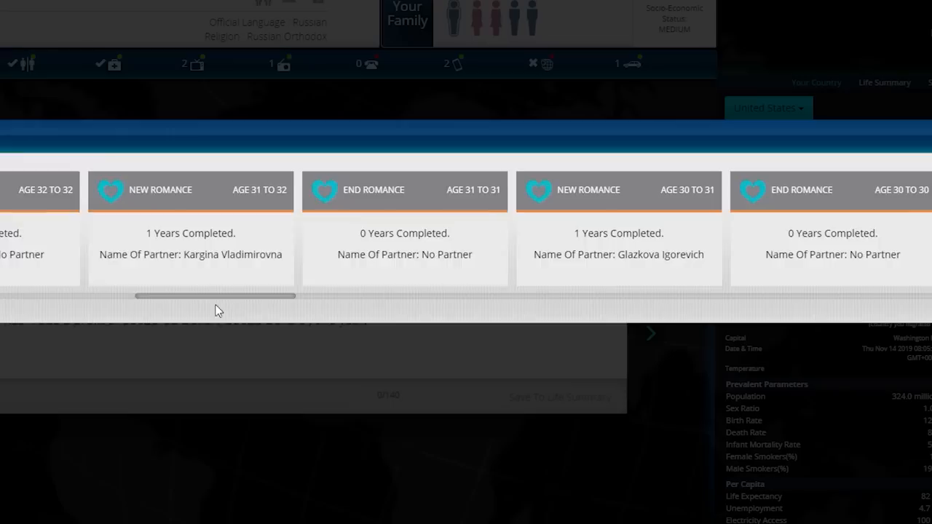
{"action": "left_click_drag", "start_coordinate": [215, 296], "coordinate": [451, 296]}
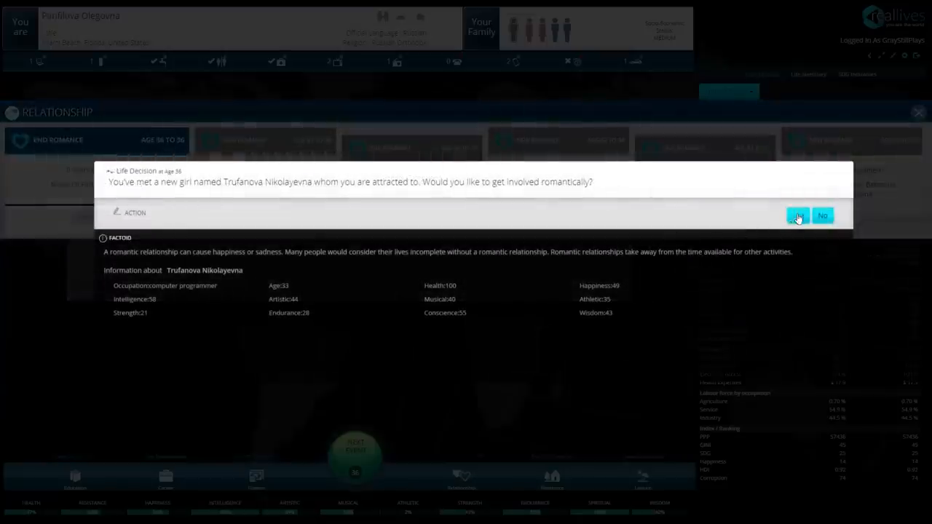
Agree to the new romance, seek another partner, and acknowledge the girlfriend's pregnancy.
{"action": "left_click", "coordinate": [797, 217]}
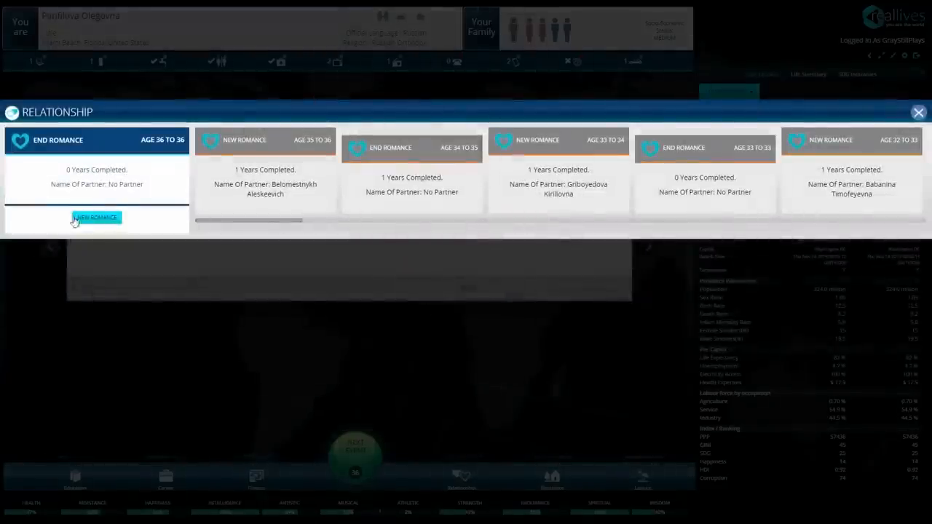
{"action": "left_click", "coordinate": [918, 112]}
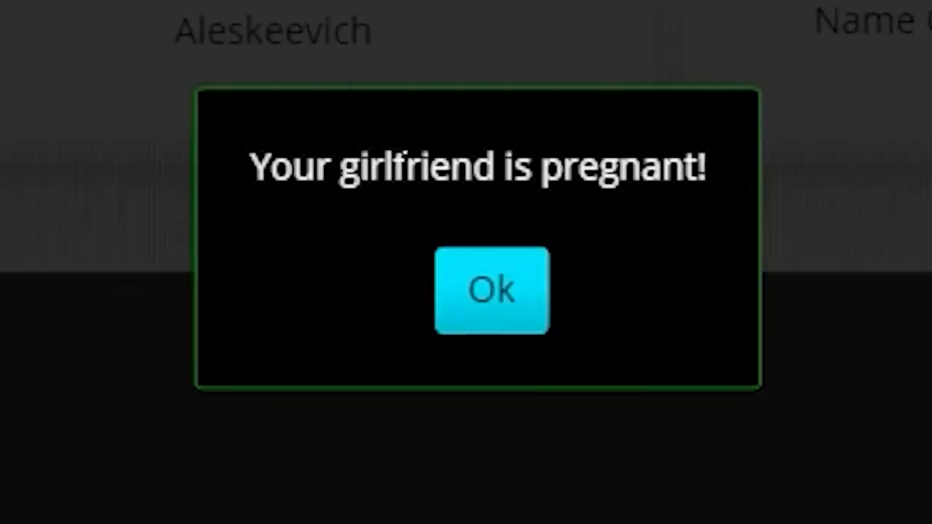
{"action": "left_click", "coordinate": [490, 290]}
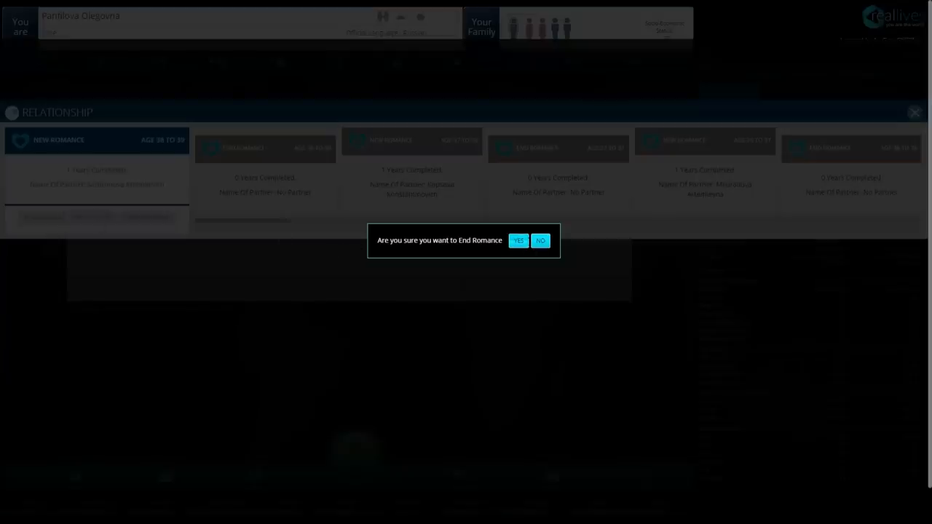
Confirm ending the romance, then dismiss the pregnancy and rejection notices.
{"action": "left_click", "coordinate": [518, 240]}
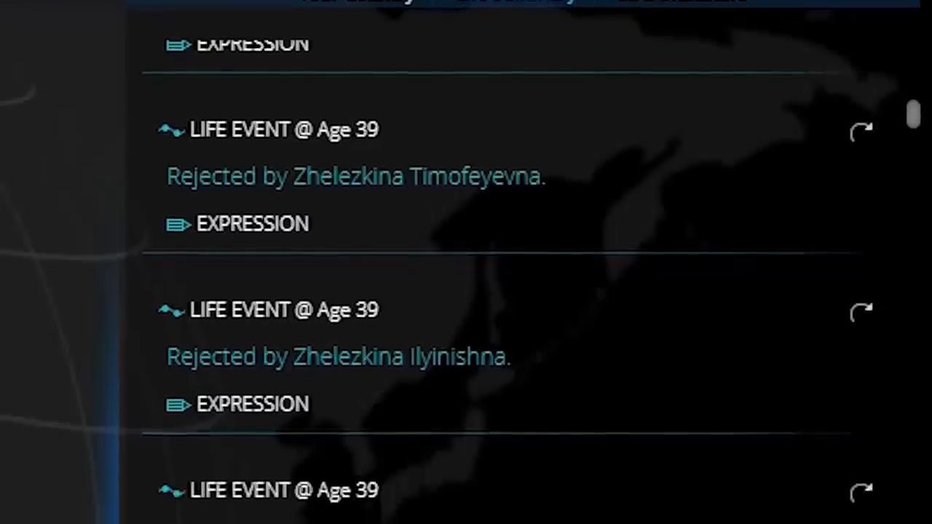
{"action": "scroll", "scroll_direction": "down", "scroll_amount": 3}
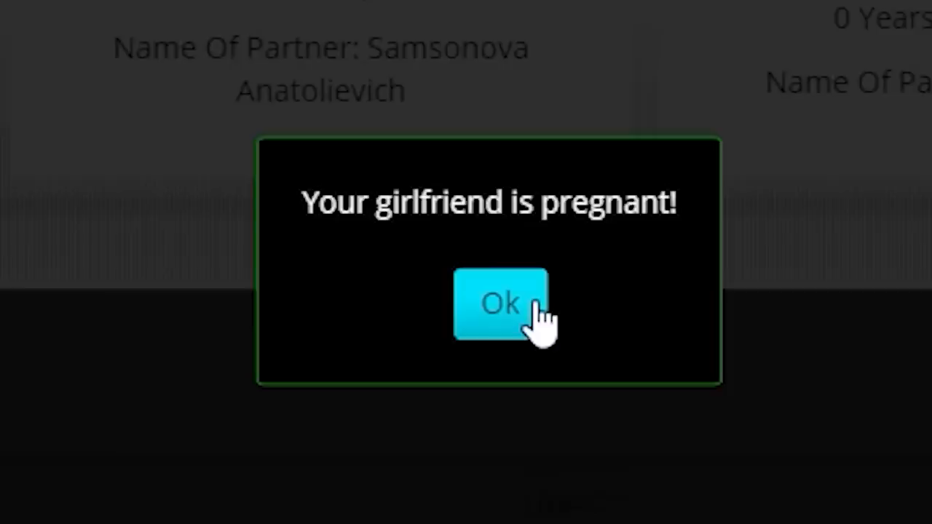
{"action": "left_click", "coordinate": [500, 304]}
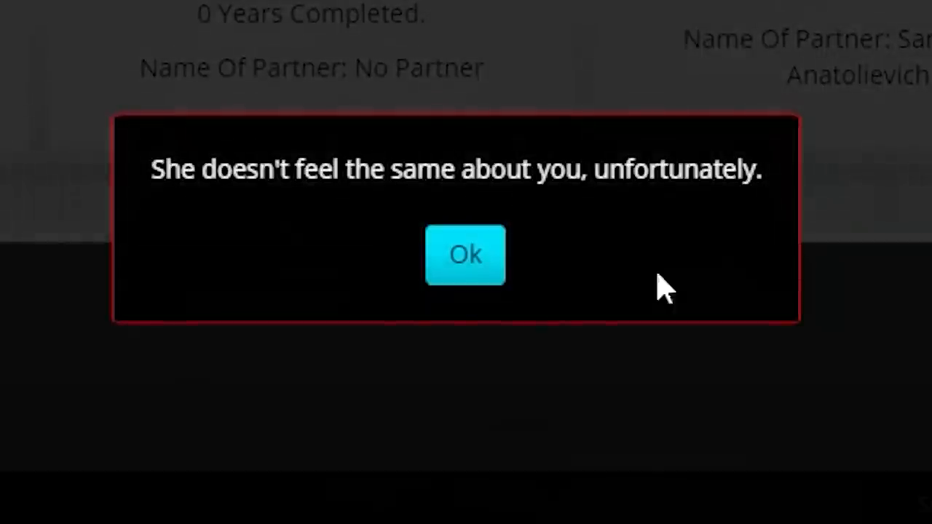
{"action": "left_click", "coordinate": [465, 254]}
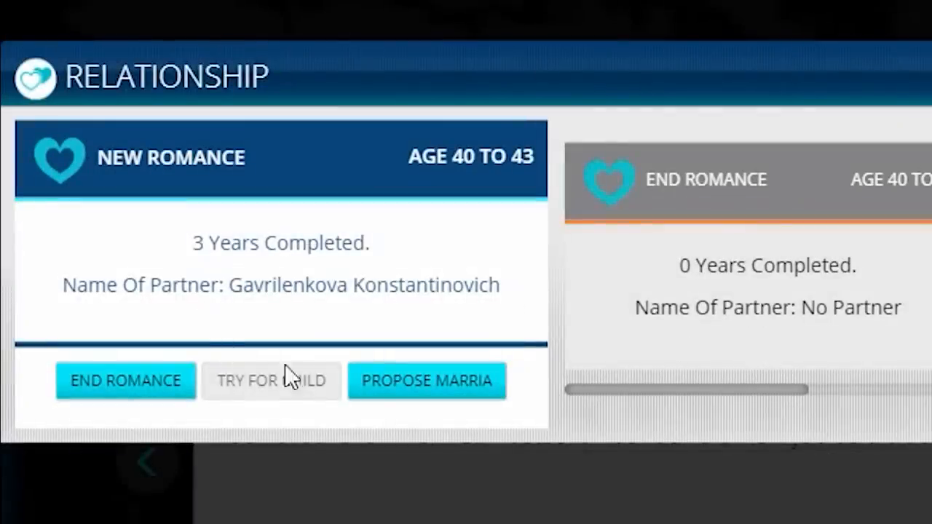
End the romance with Gavrilenkova Konstantinovich and dismiss the confirmation.
{"action": "left_click", "coordinate": [125, 380]}
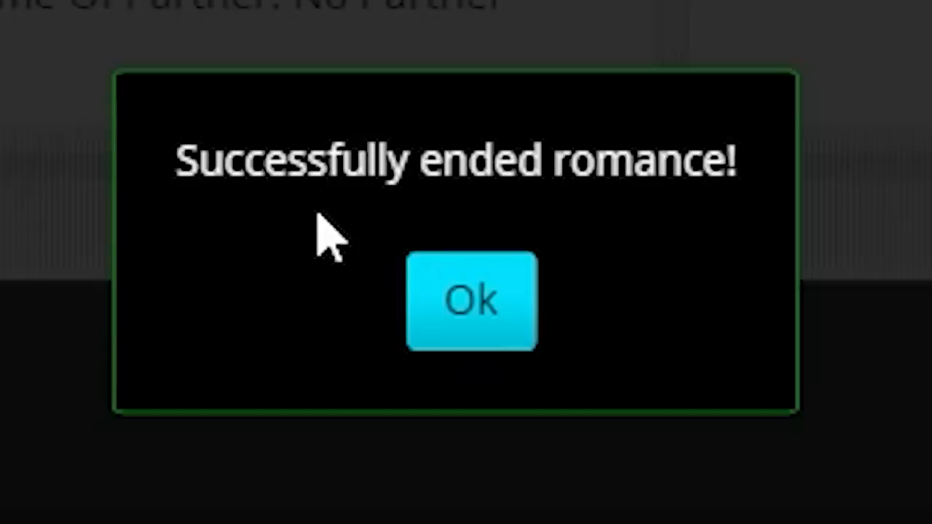
{"action": "left_click", "coordinate": [470, 300]}
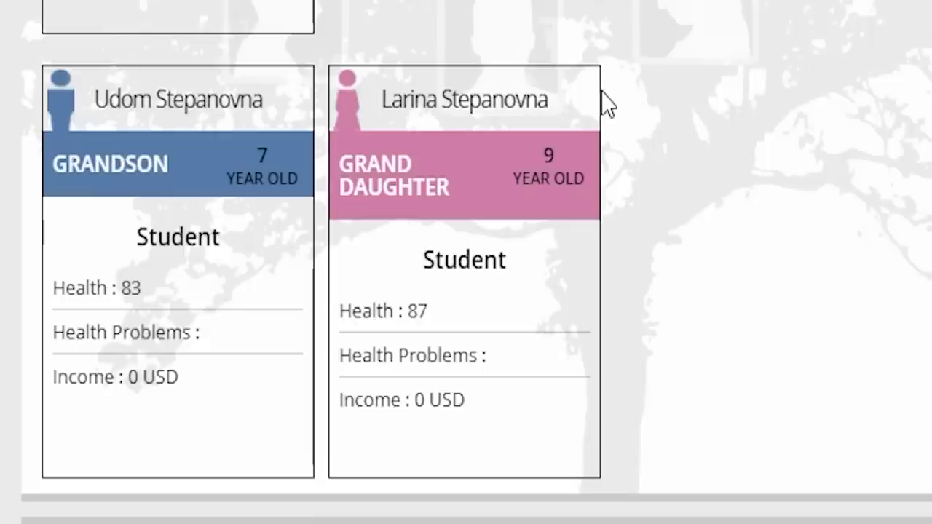
{"action": "mouse_move", "coordinate": [608, 229]}
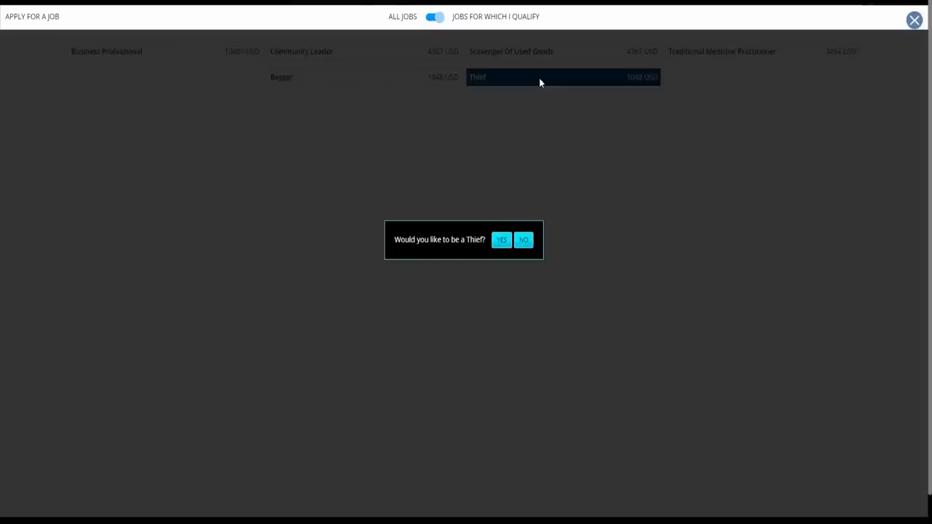
Confirm the Thief job and dismiss the new-job notice.
{"action": "left_click", "coordinate": [501, 240]}
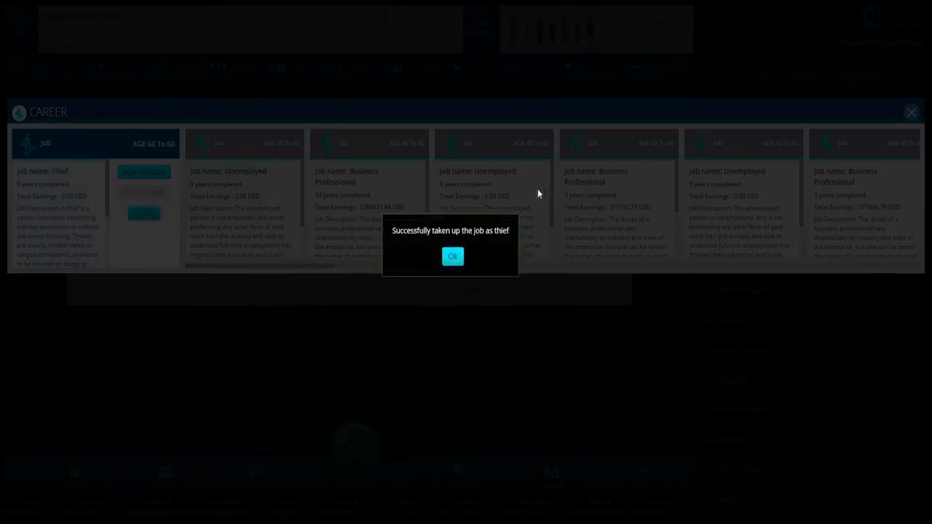
{"action": "left_click", "coordinate": [451, 255]}
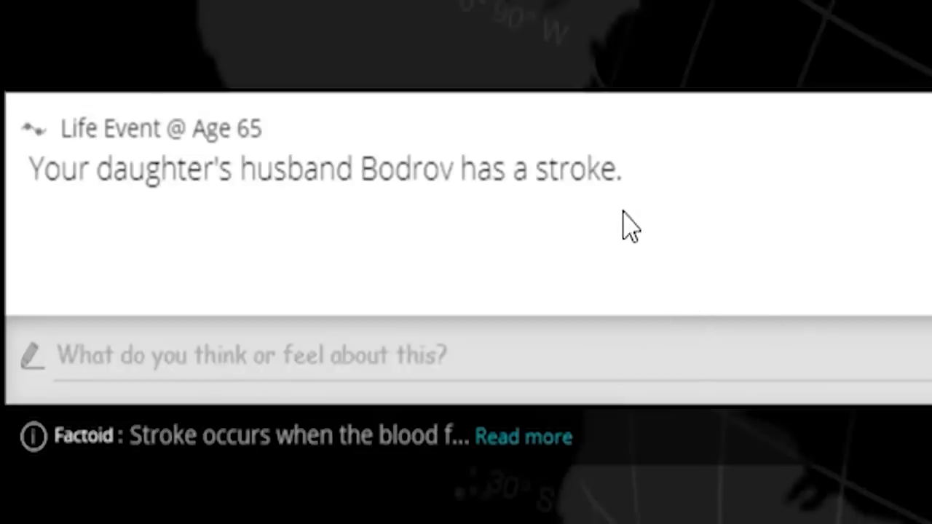
{"action": "mouse_move", "coordinate": [639, 215]}
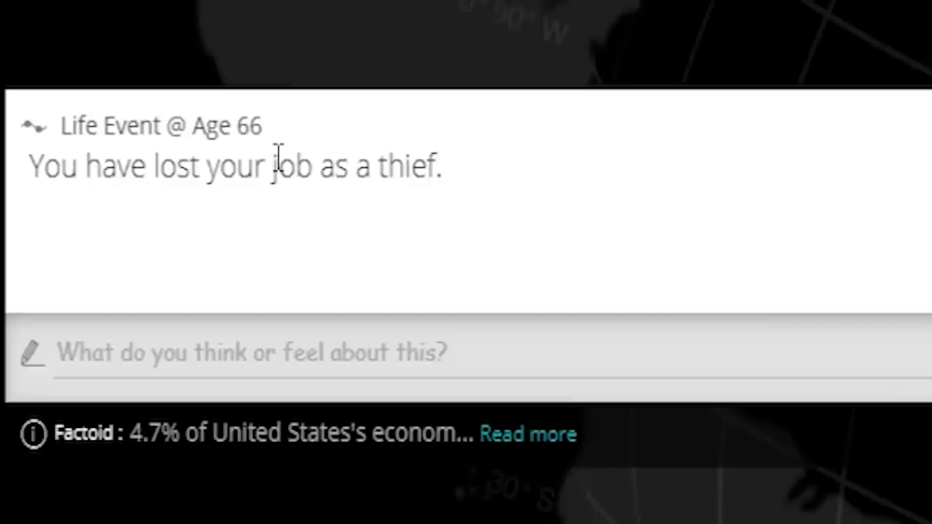
{"action": "mouse_move", "coordinate": [326, 181]}
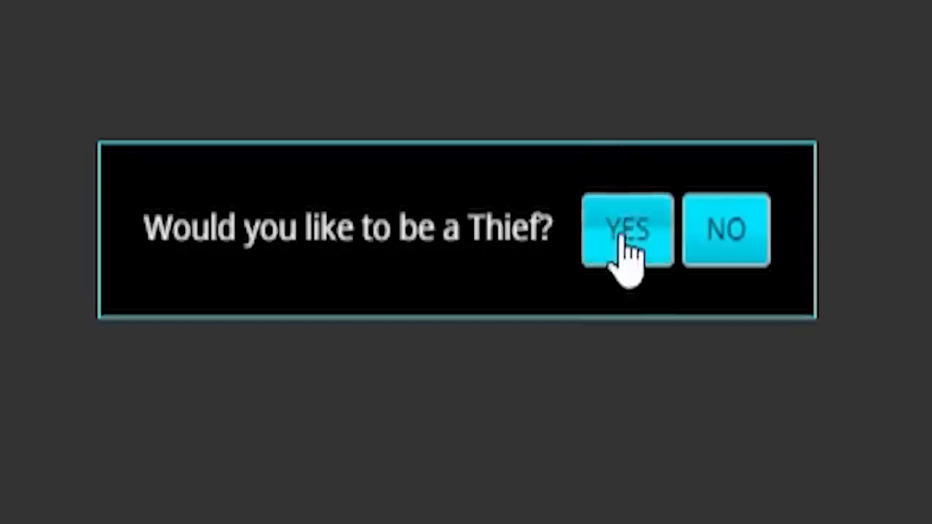
Confirm taking the Thief job again at age 66.
{"action": "left_click", "coordinate": [626, 229]}
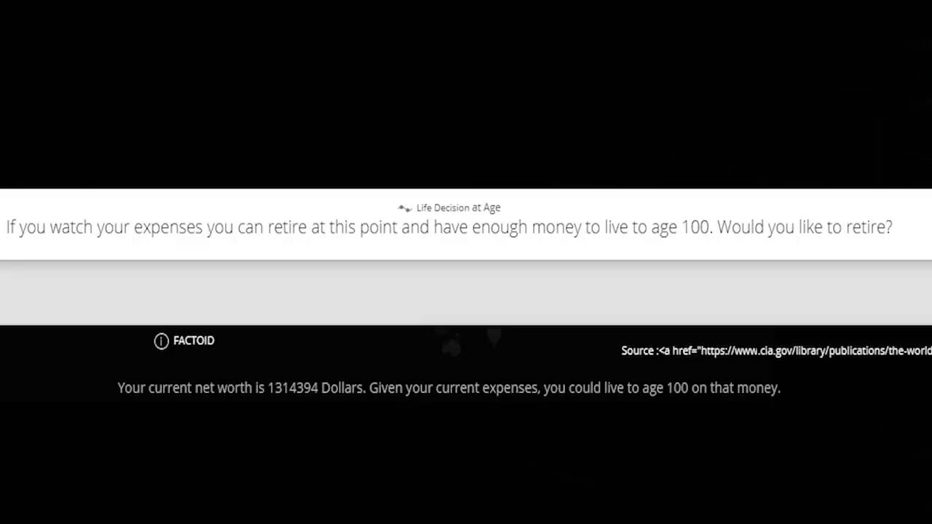
{"action": "mouse_move", "coordinate": [911, 349]}
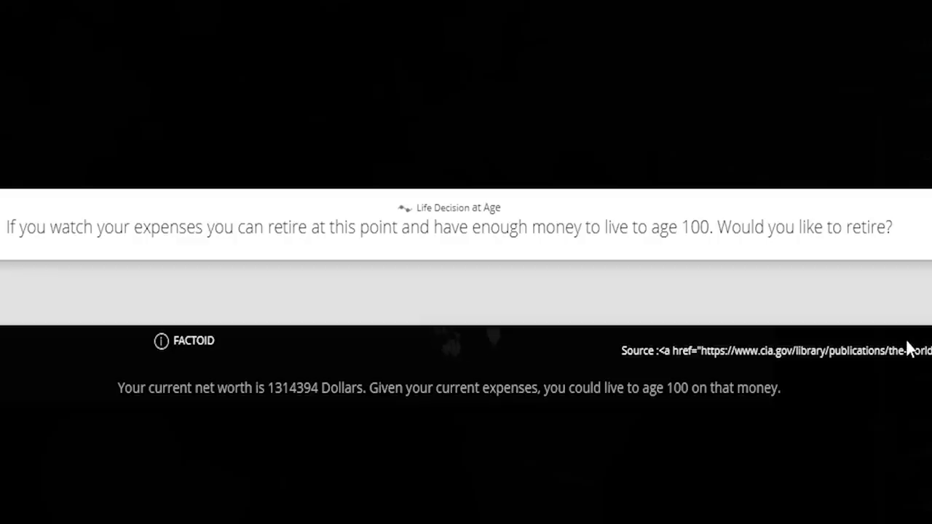
{"action": "mouse_move", "coordinate": [908, 313]}
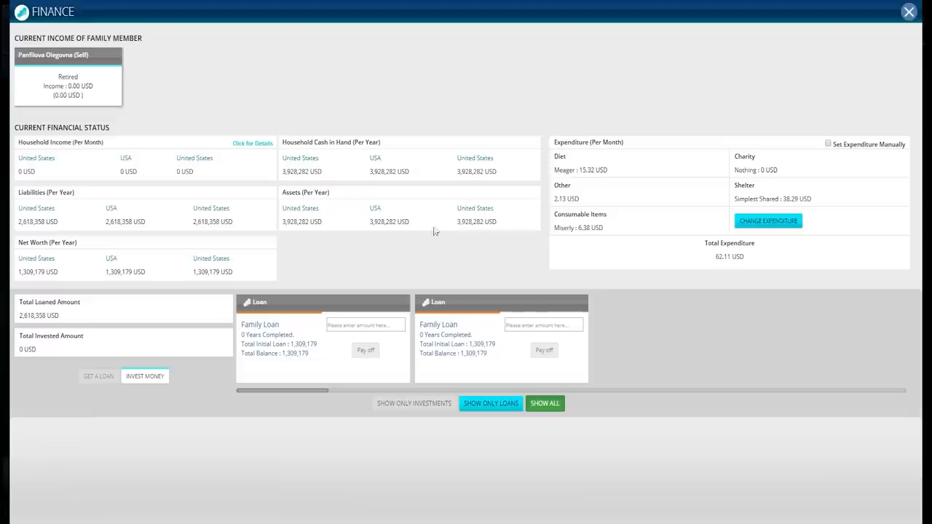
Start changing expenditure in the Finance panel, then keep aging until death at 75.
{"action": "left_click", "coordinate": [767, 220]}
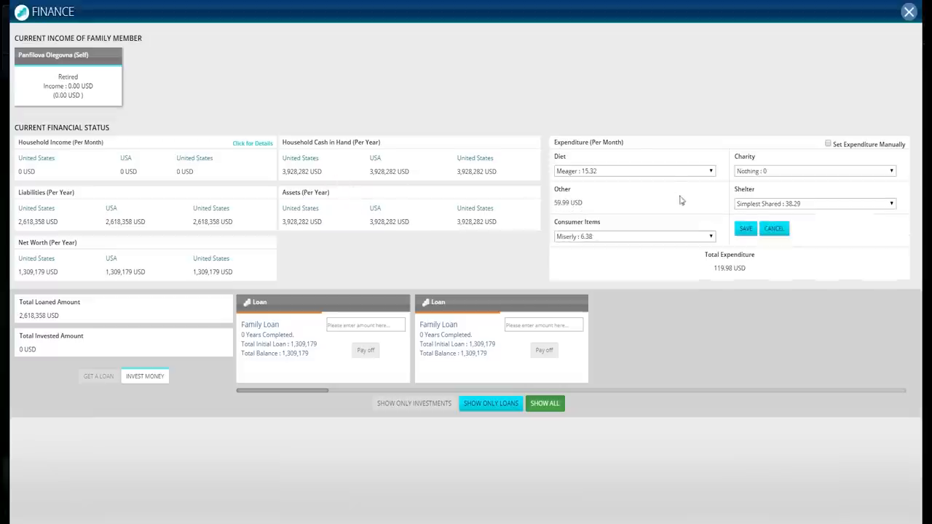
{"action": "left_click", "coordinate": [634, 236]}
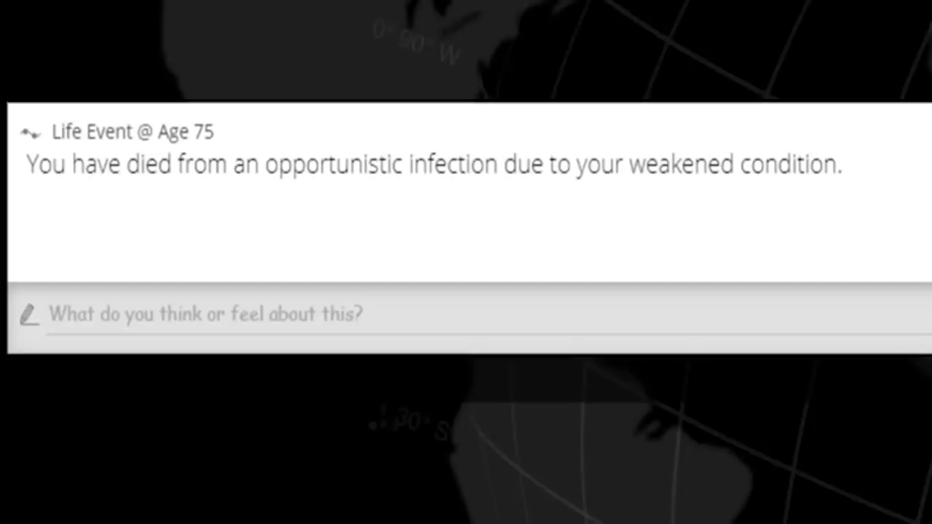
{"action": "mouse_move", "coordinate": [877, 334]}
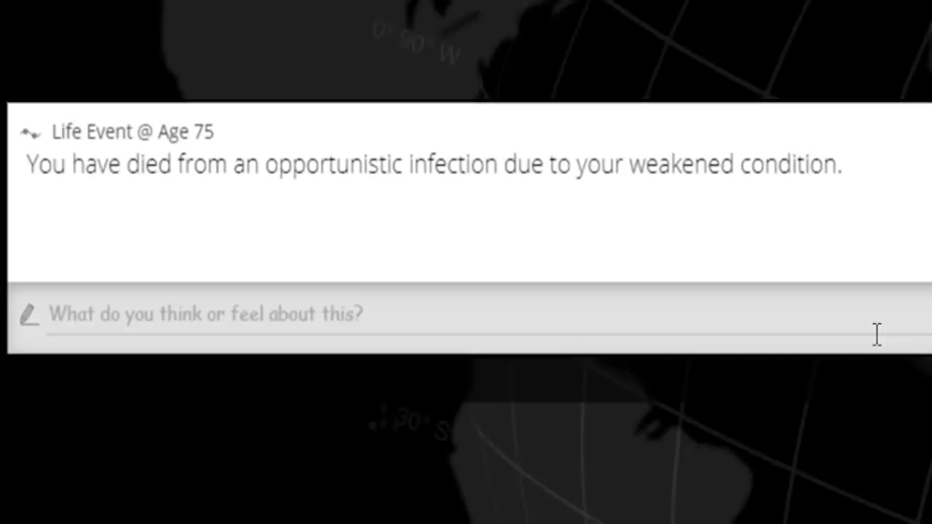